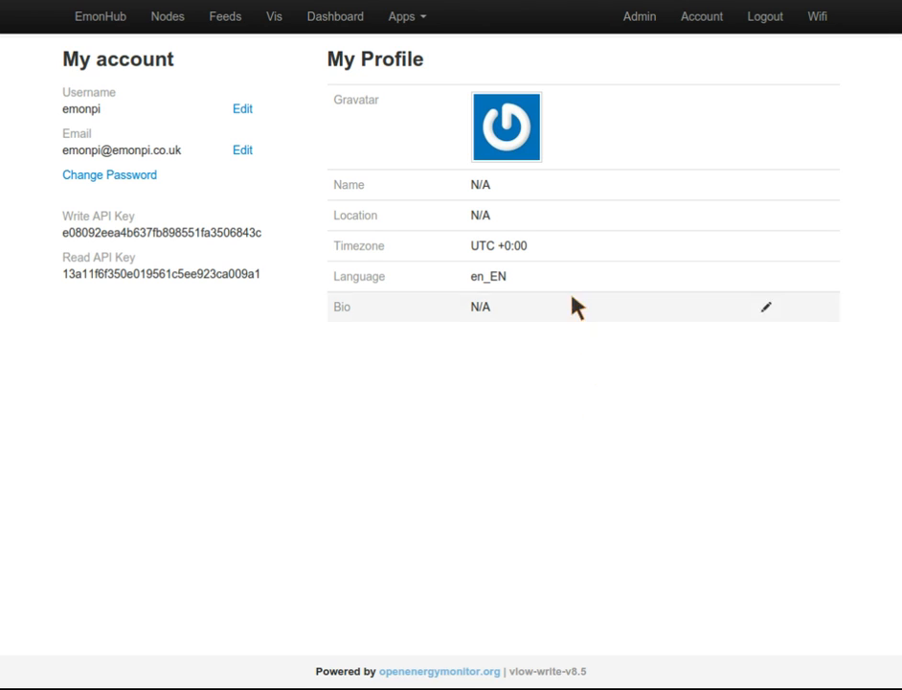
mouse_move(336, 394)
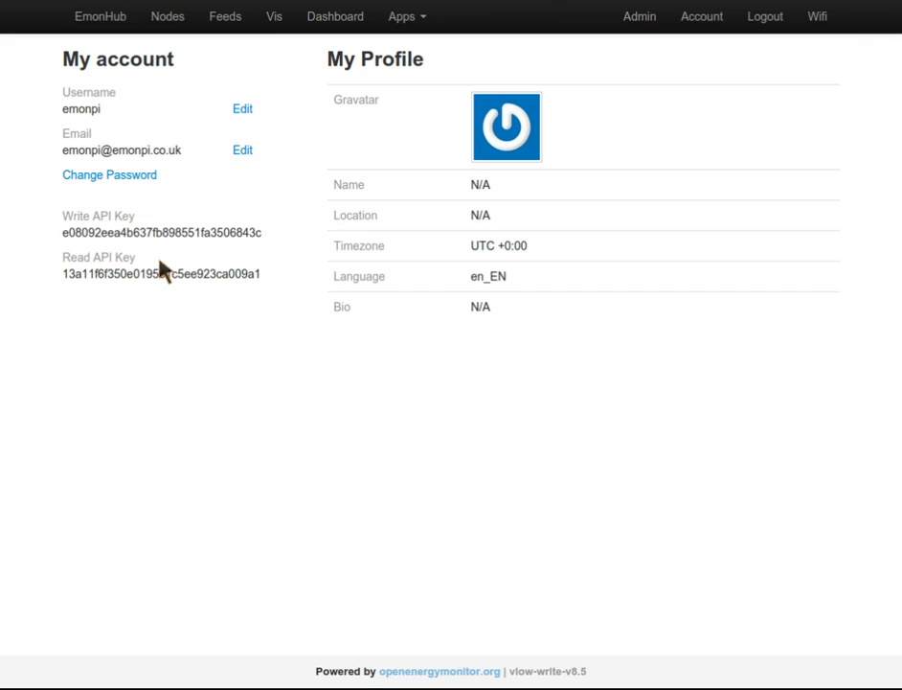
mouse_move(258, 273)
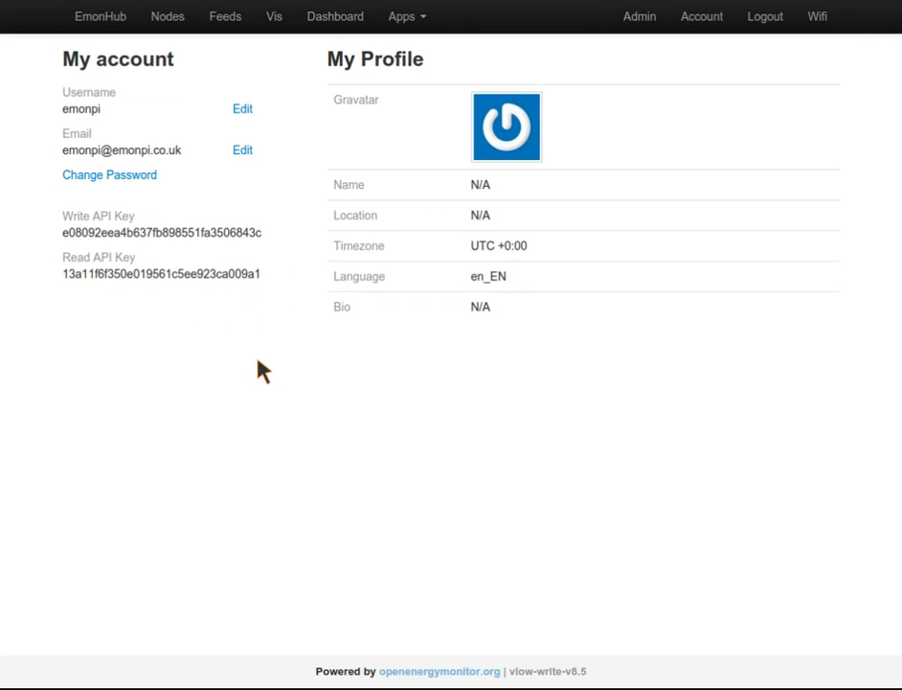
mouse_move(215, 111)
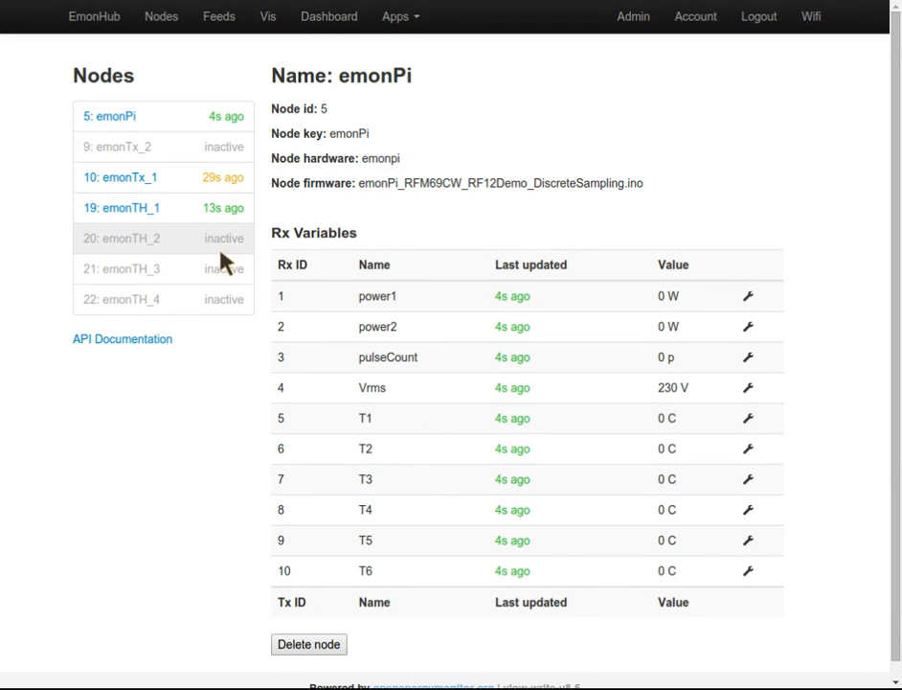
Step: Browse the emonTx_1 and emonTH_1 node variables, then return to emonPi's power1 input
left_click(119, 177)
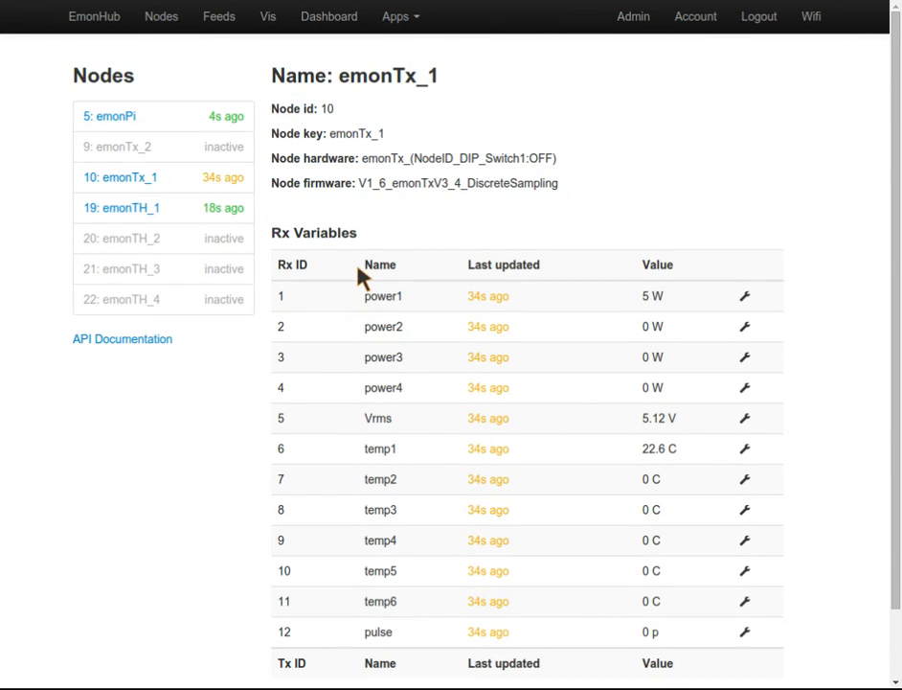
mouse_move(191, 216)
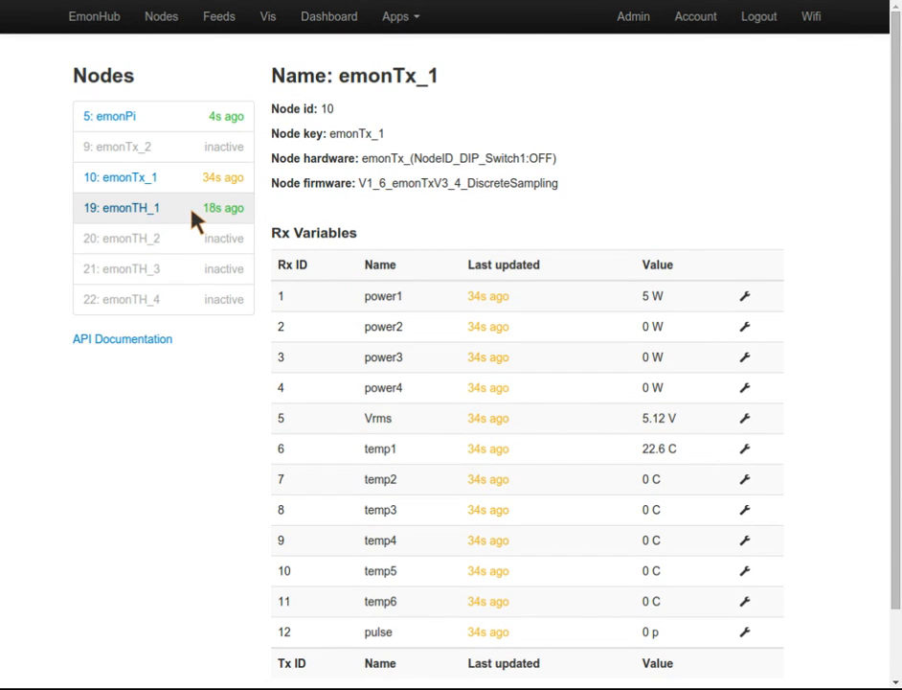
left_click(125, 207)
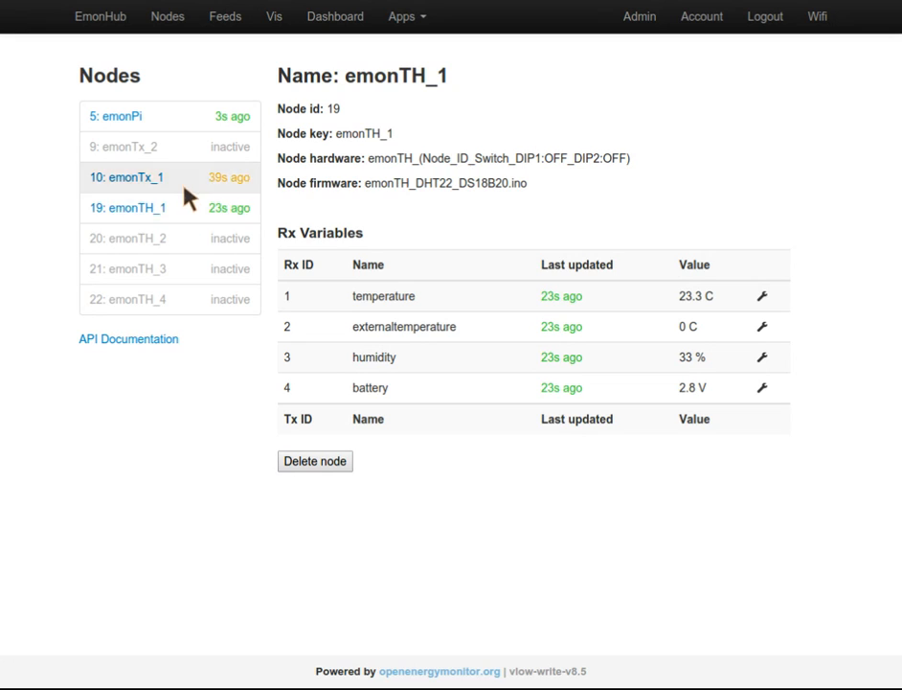
mouse_move(189, 218)
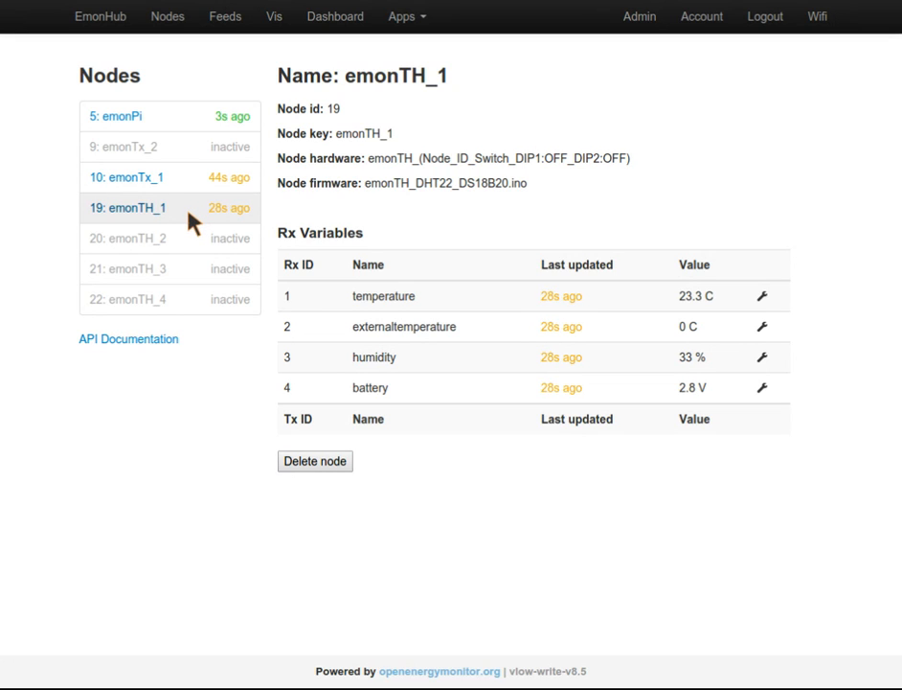
mouse_move(684, 316)
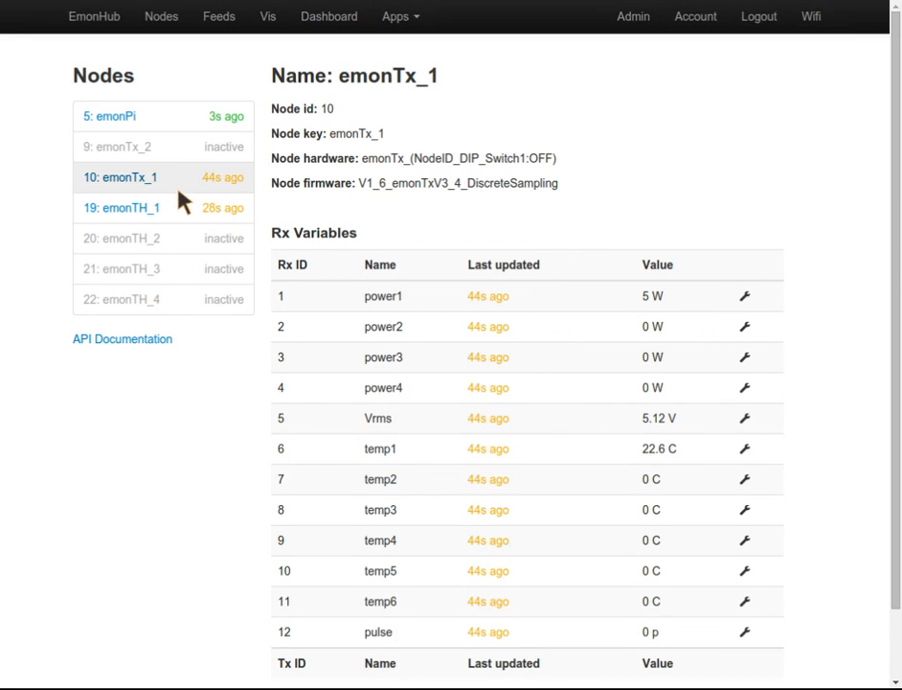
scroll("down", 3)
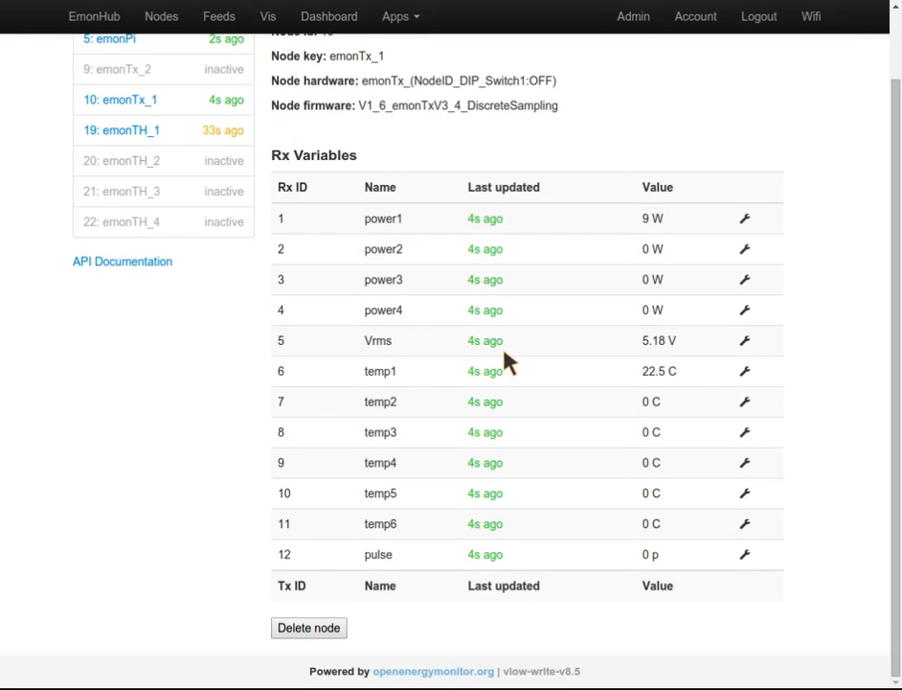
scroll("up", 3)
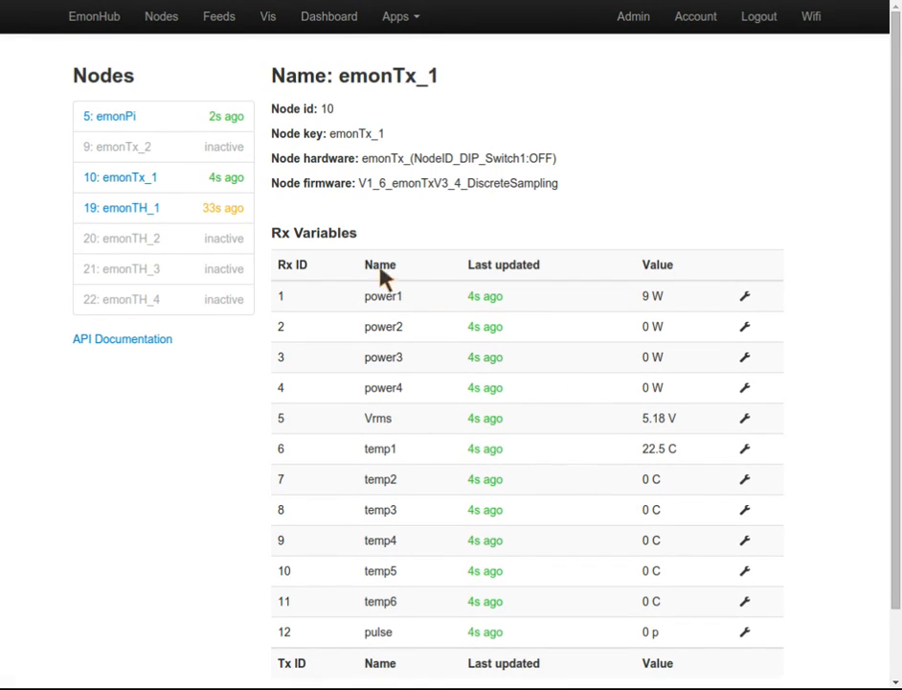
mouse_move(647, 471)
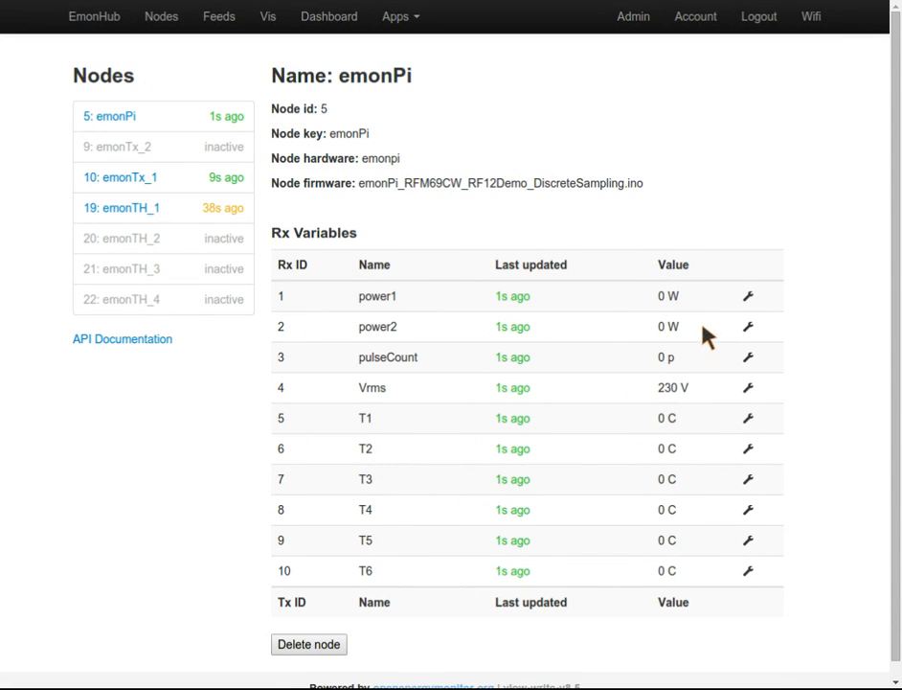
mouse_move(708, 387)
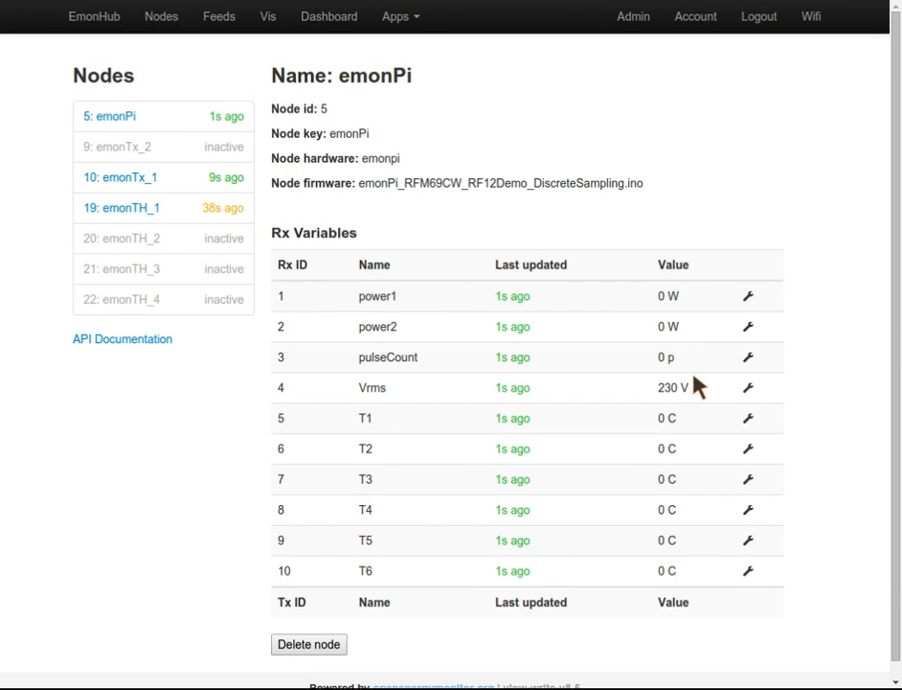
mouse_move(657, 343)
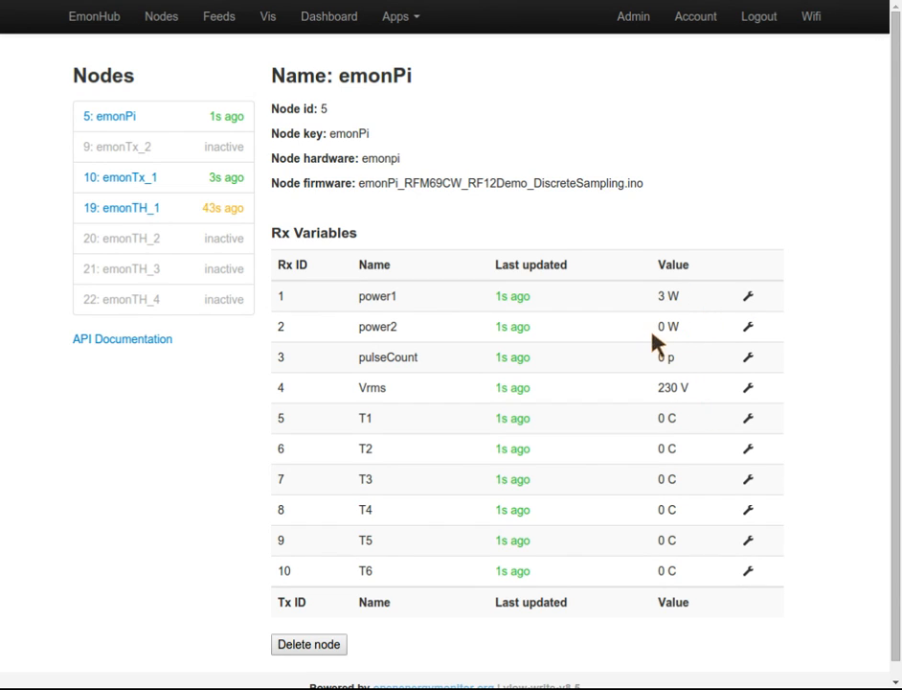
mouse_move(738, 386)
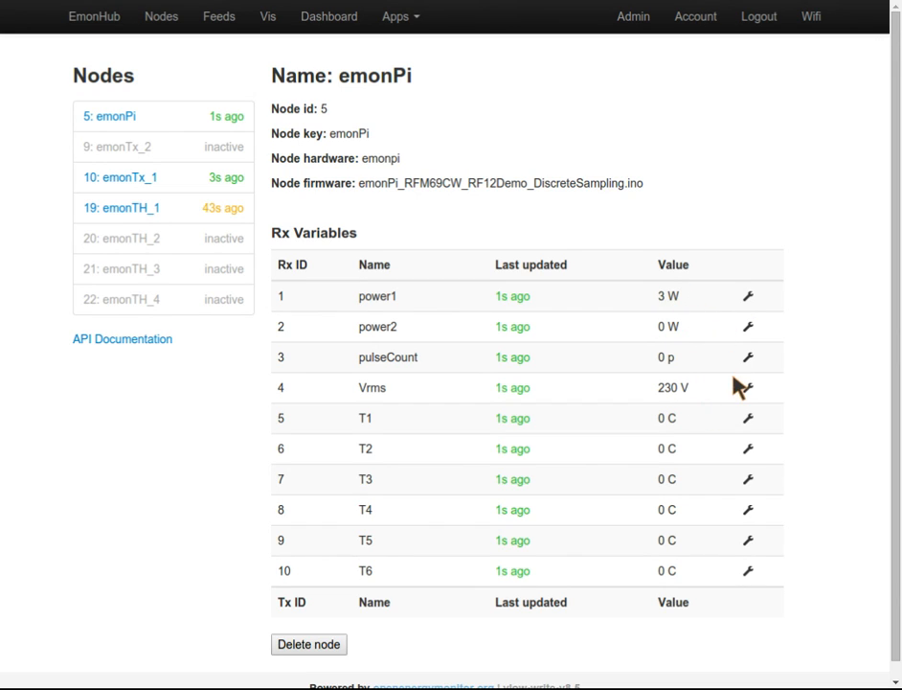
mouse_move(733, 311)
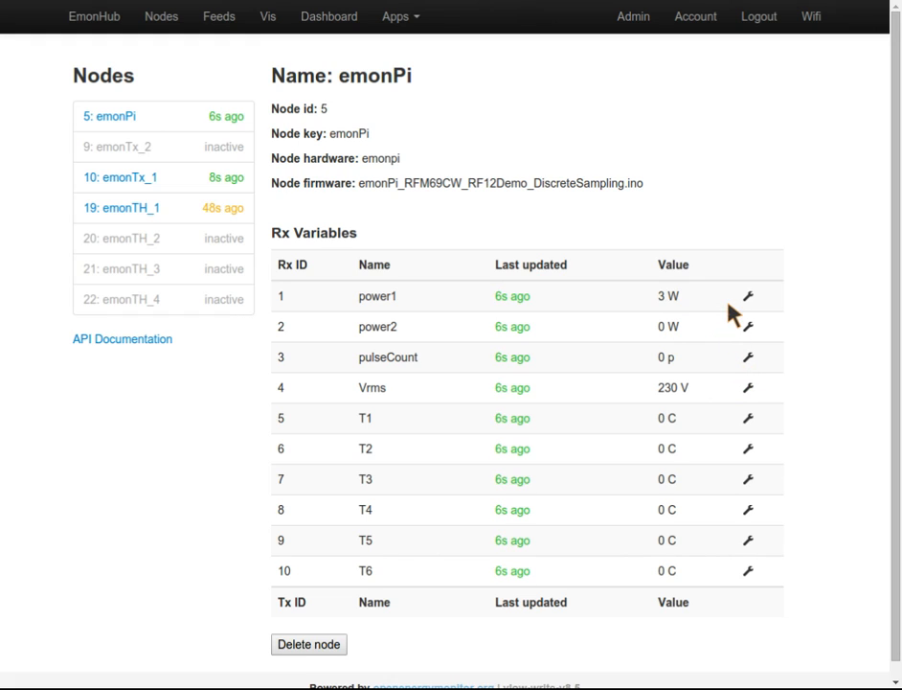
mouse_move(579, 311)
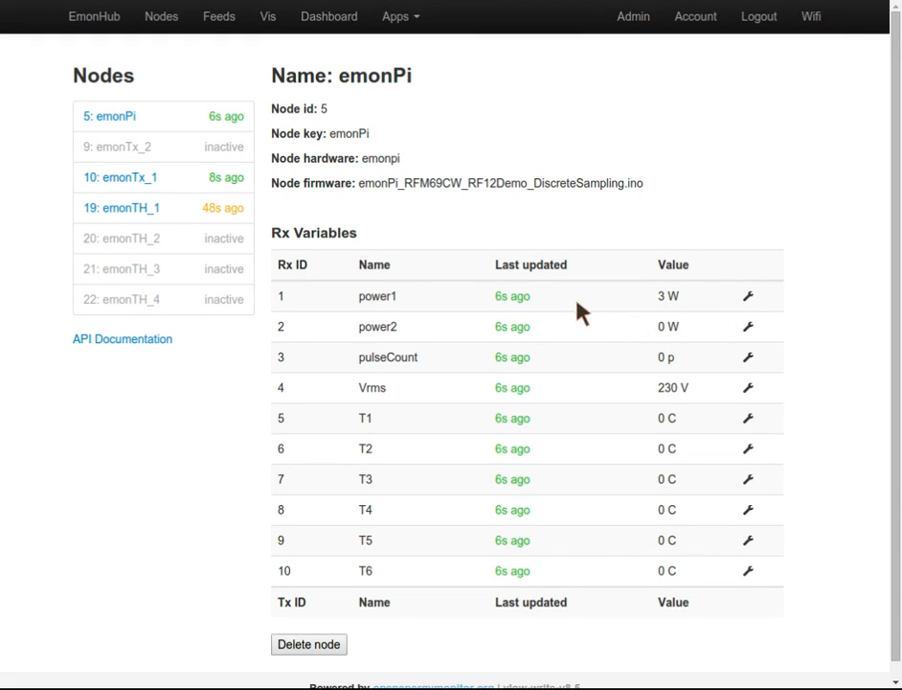
mouse_move(693, 550)
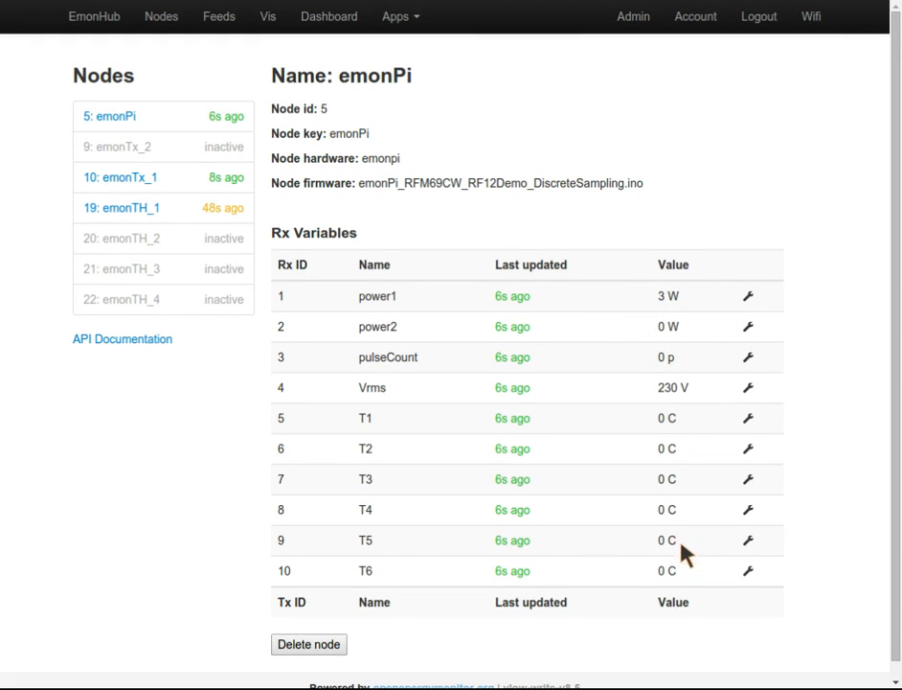
mouse_move(651, 634)
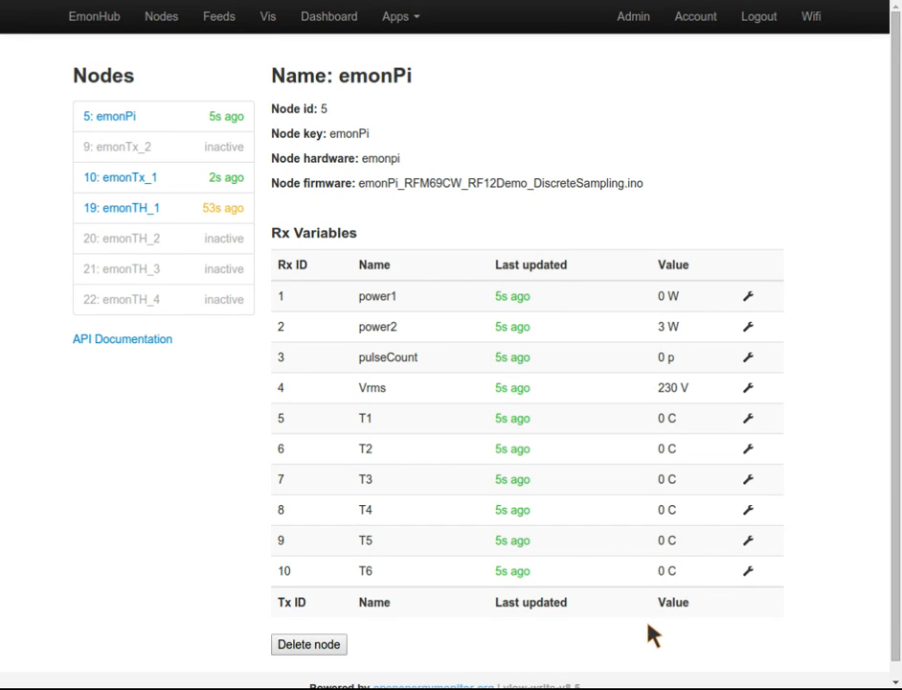
mouse_move(738, 431)
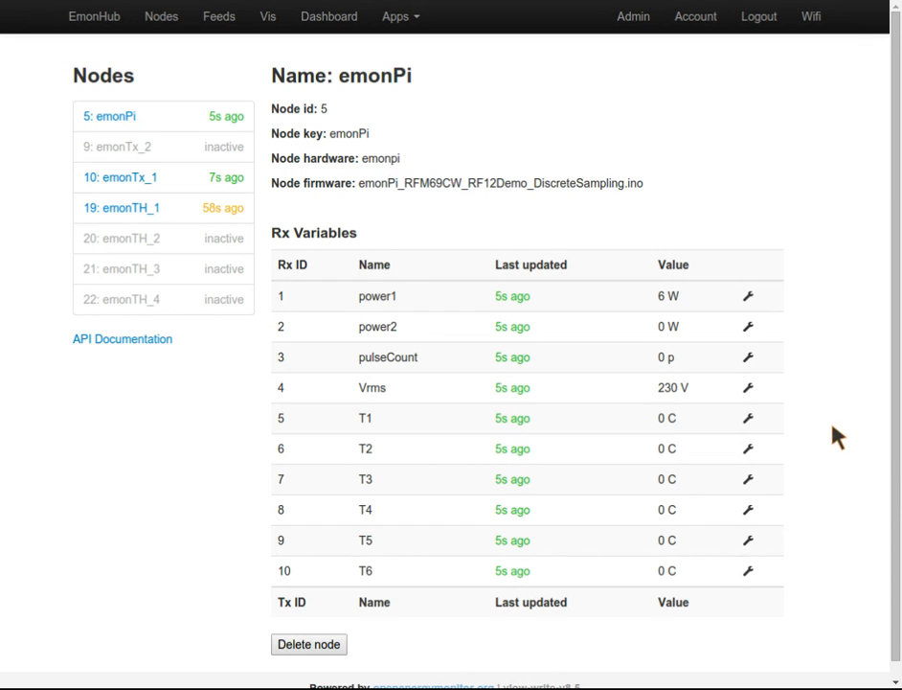
mouse_move(775, 305)
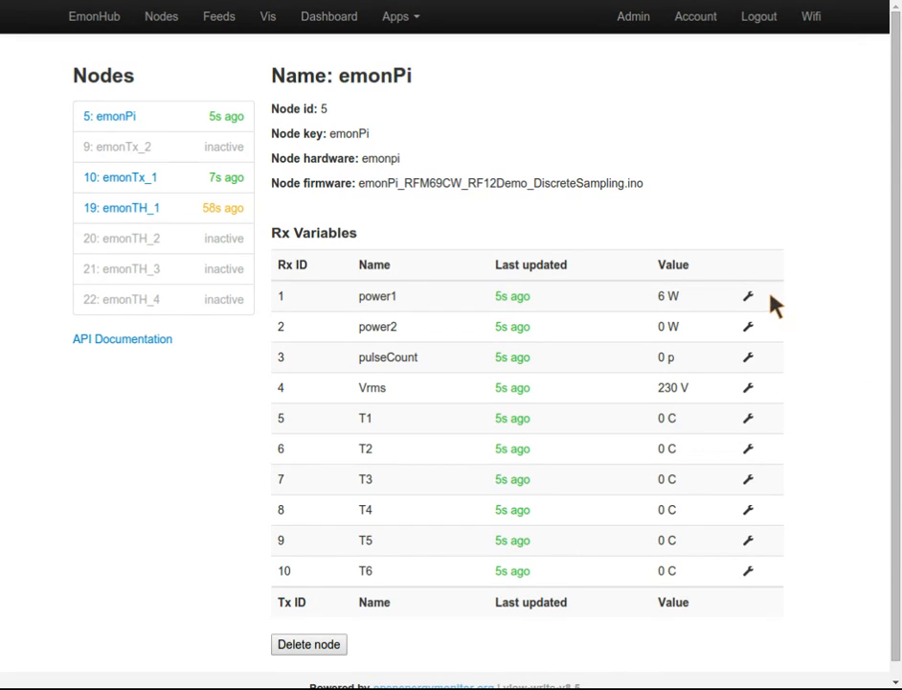
left_click(749, 296)
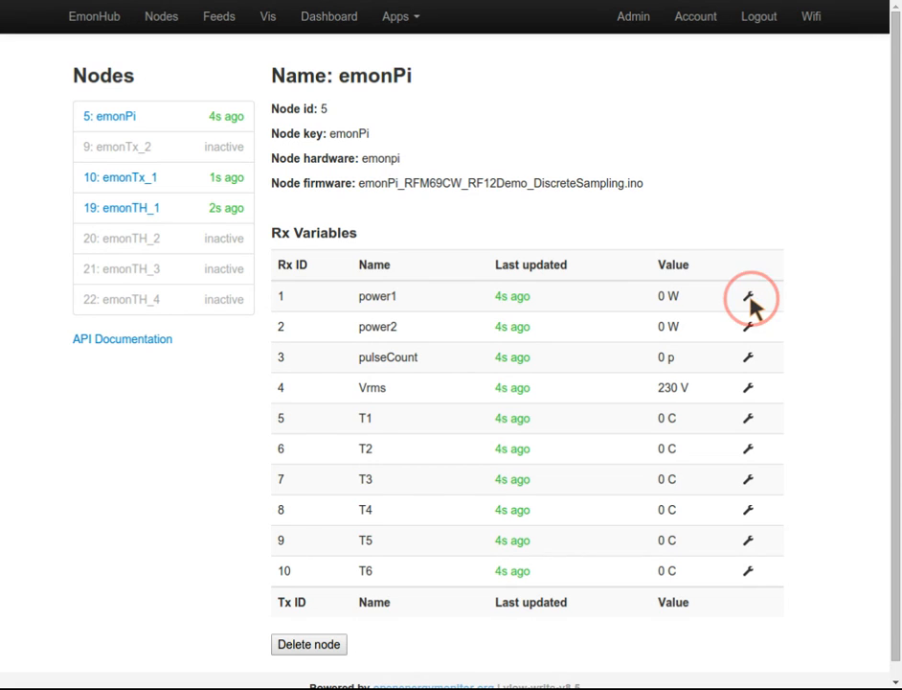
Step: Add a Log to feed process on emonPi power1, creating a feed named 'Power'
left_click(748, 295)
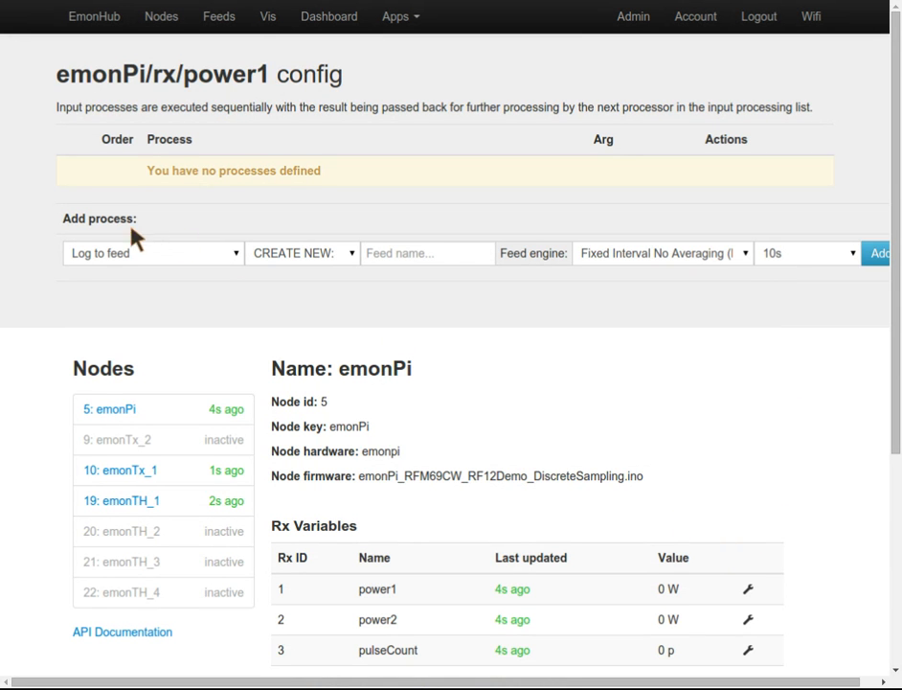
left_click(404, 253)
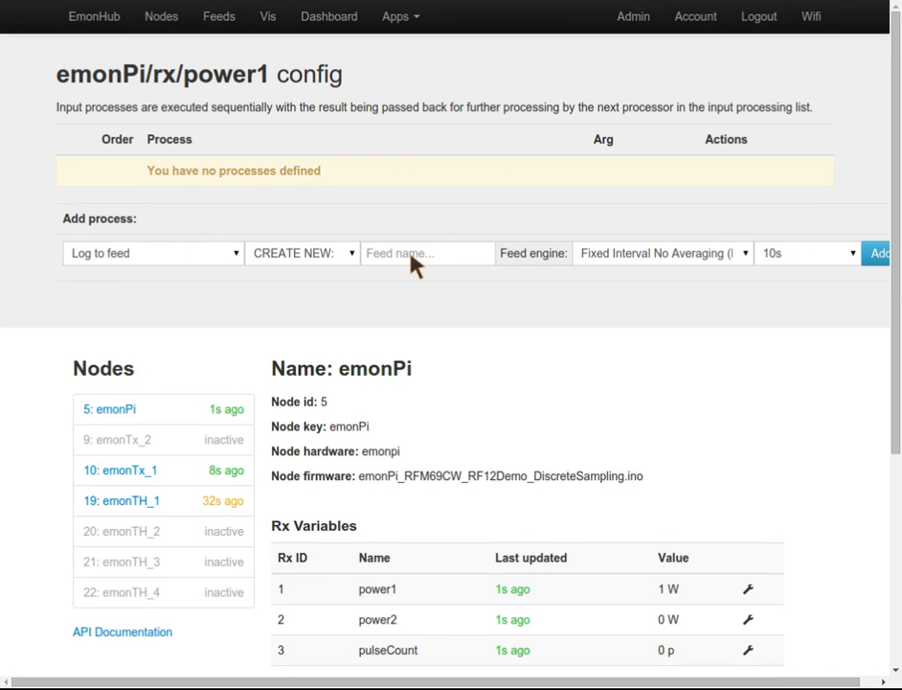
type("Power")
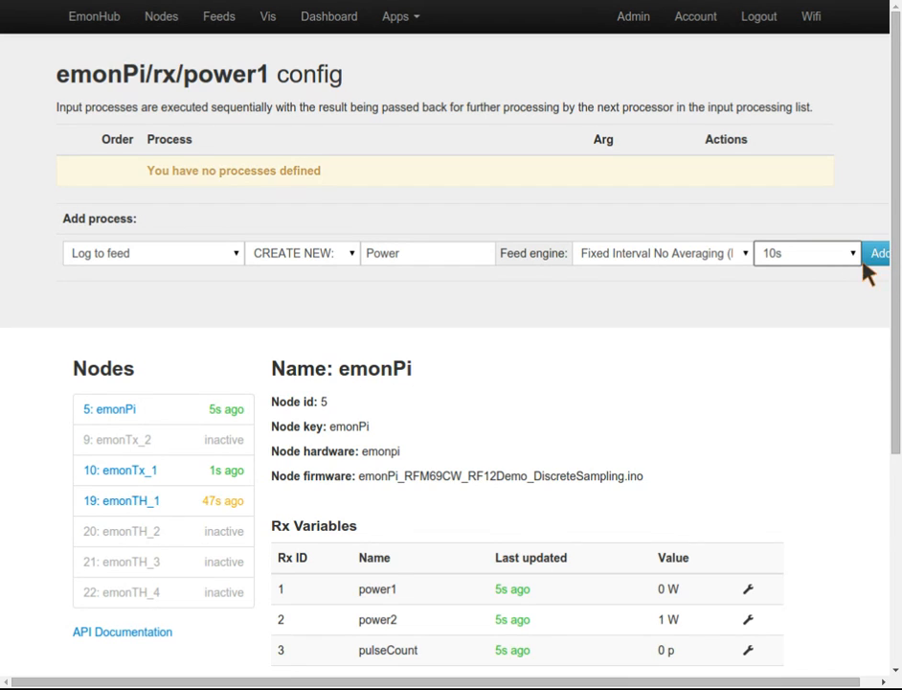
left_click(897, 252)
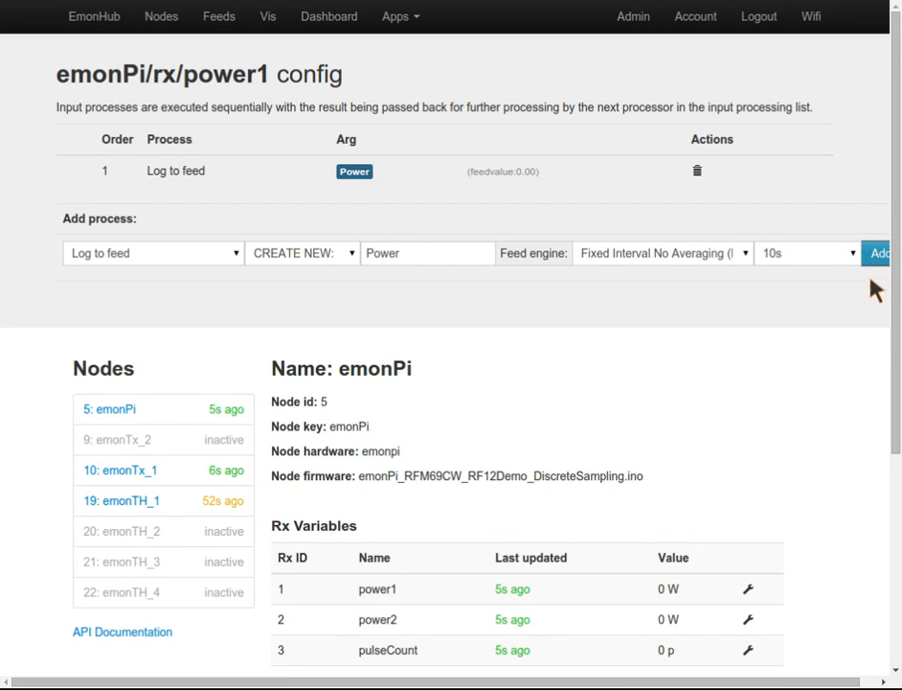
mouse_move(298, 154)
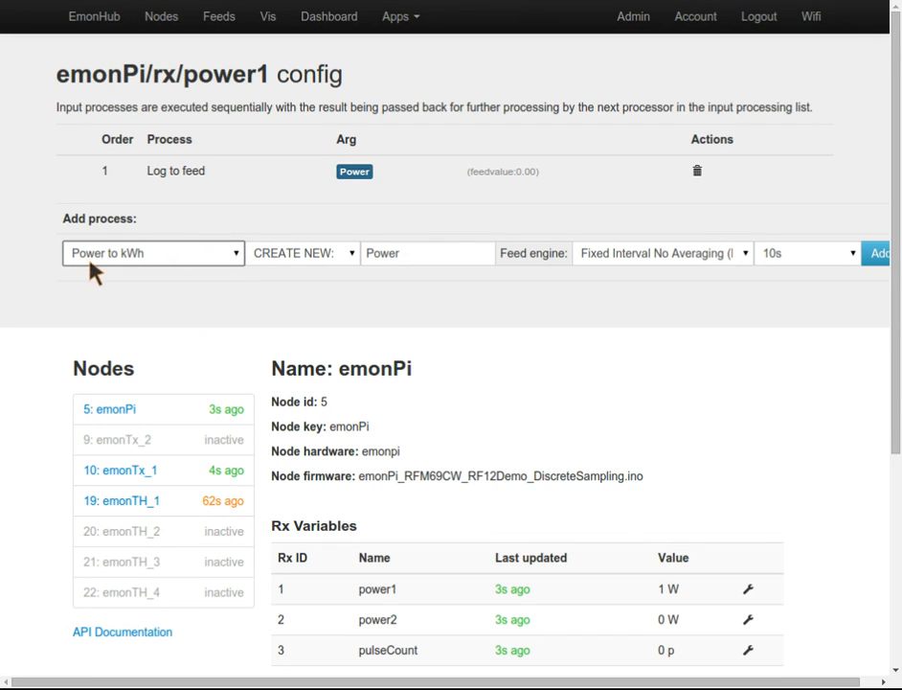
Step: Add a Power to kWh process on power1, saving to a new feed 'Power kwh'
left_click(426, 253)
type(" kw")
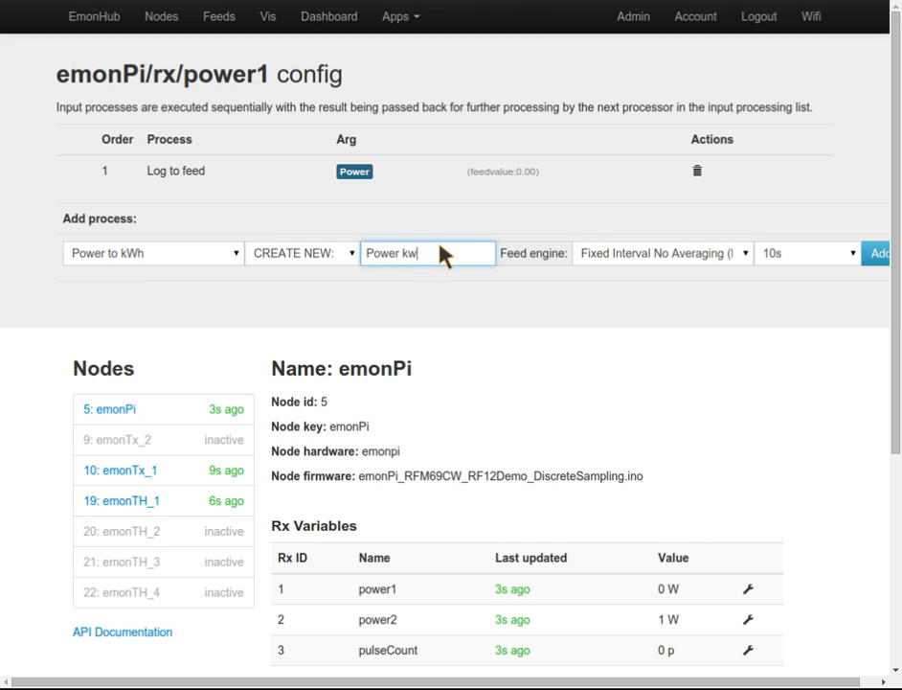
type("h")
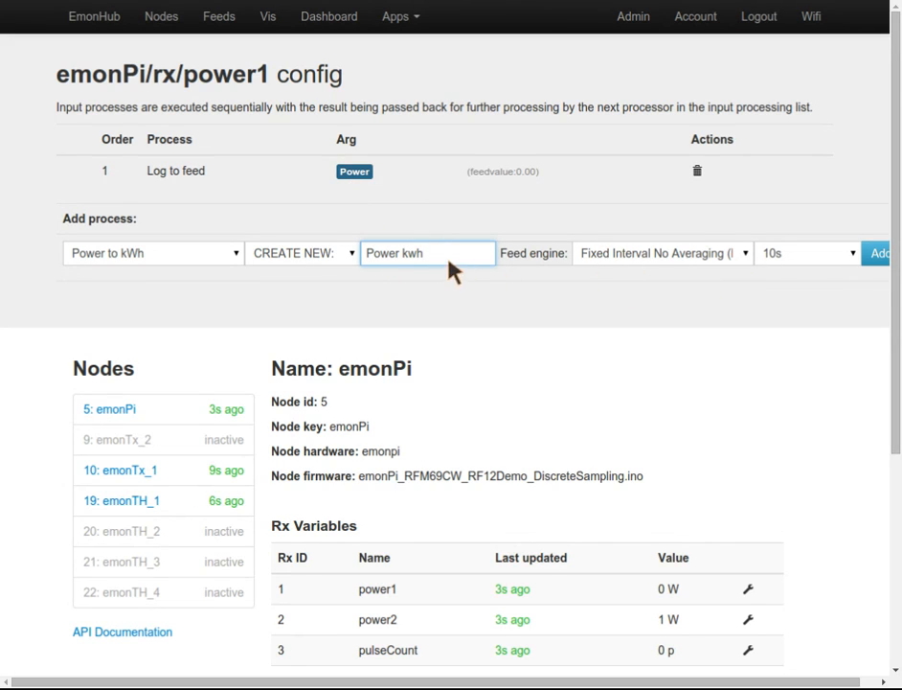
left_click(894, 254)
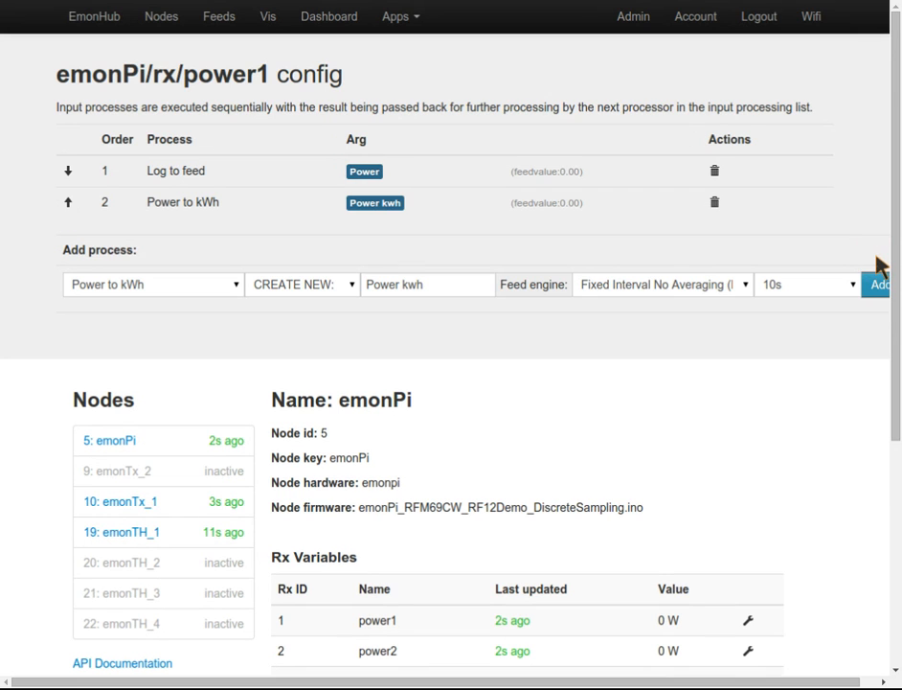
mouse_move(800, 282)
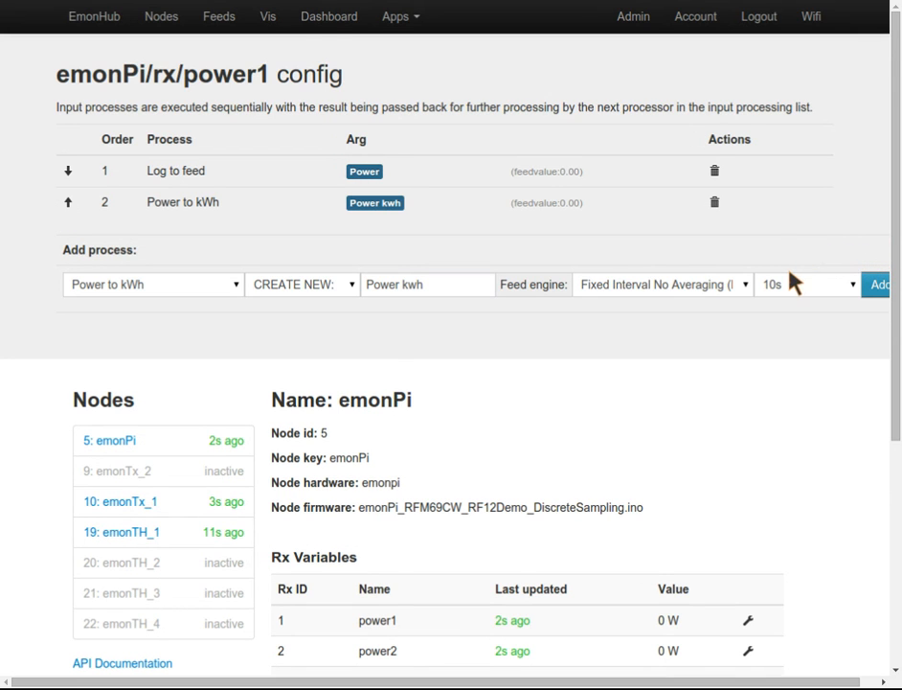
scroll("down", 3)
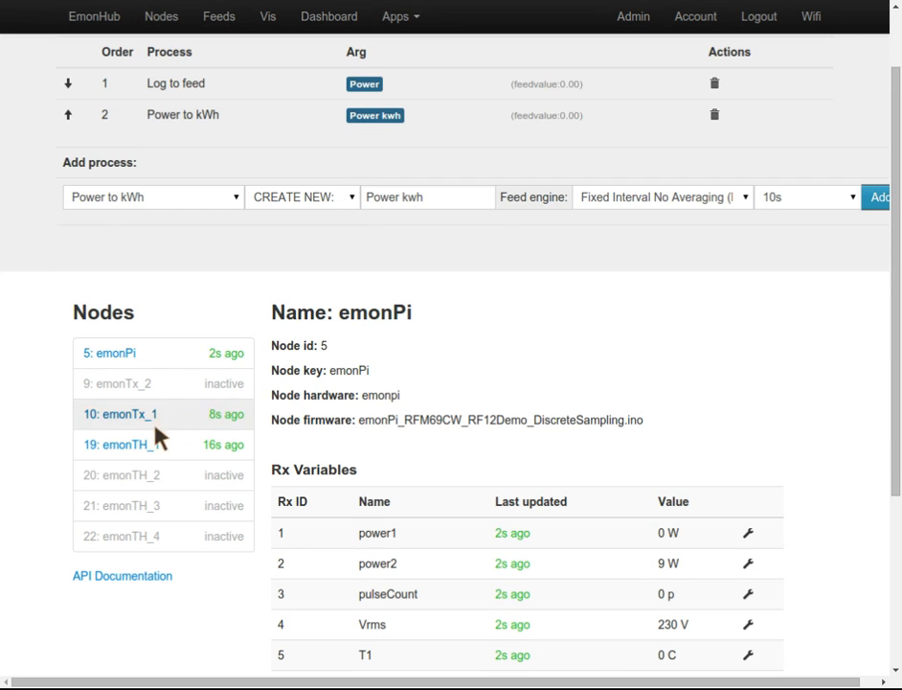
Step: Log emonTH_1 temperature to a new 60 s feed named 'Temp', then open humidity's setup
left_click(114, 444)
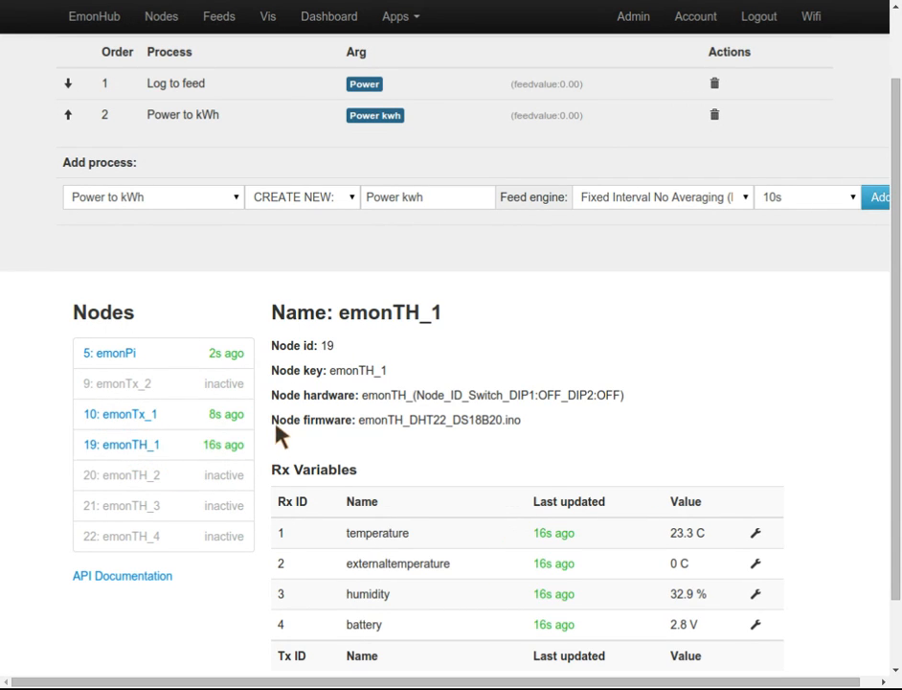
mouse_move(548, 535)
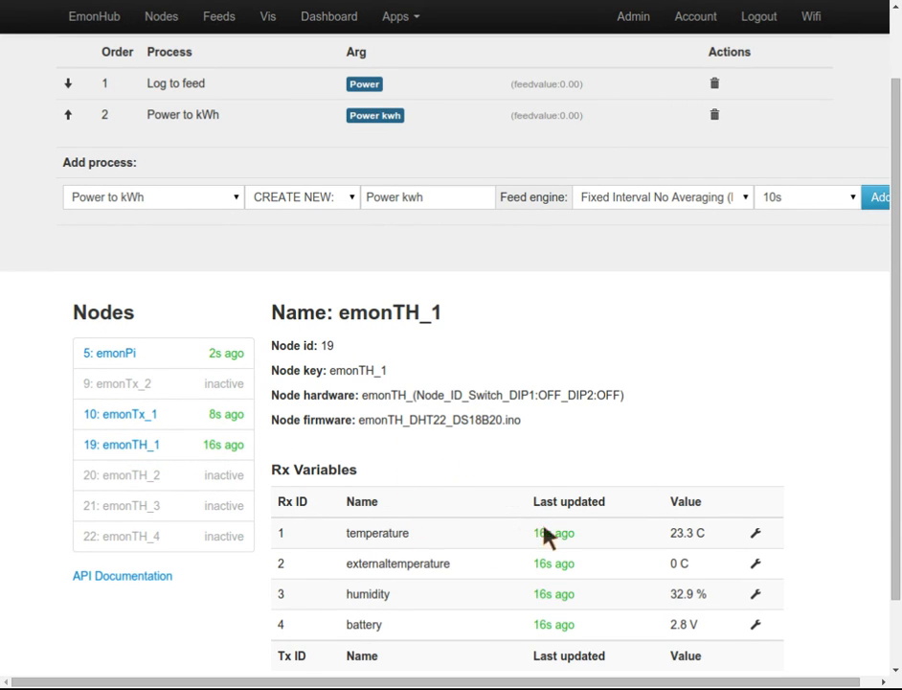
mouse_move(776, 590)
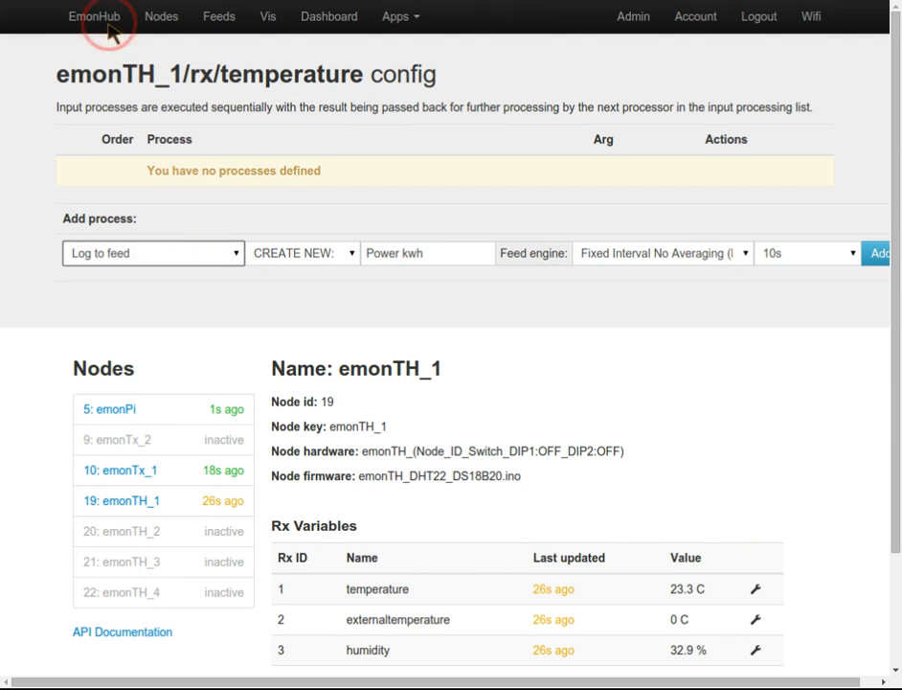
type("T")
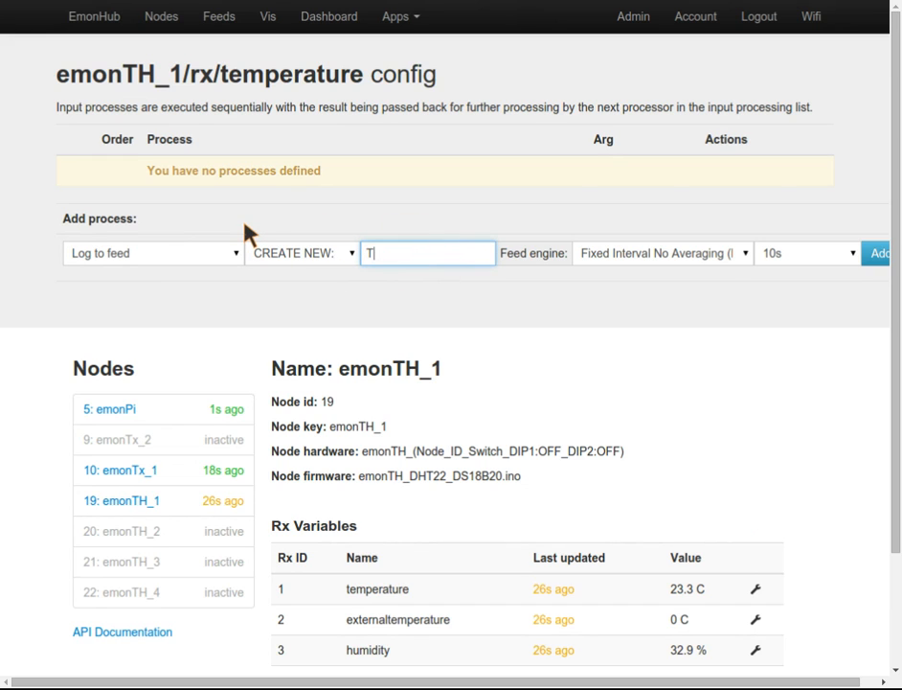
type("emp")
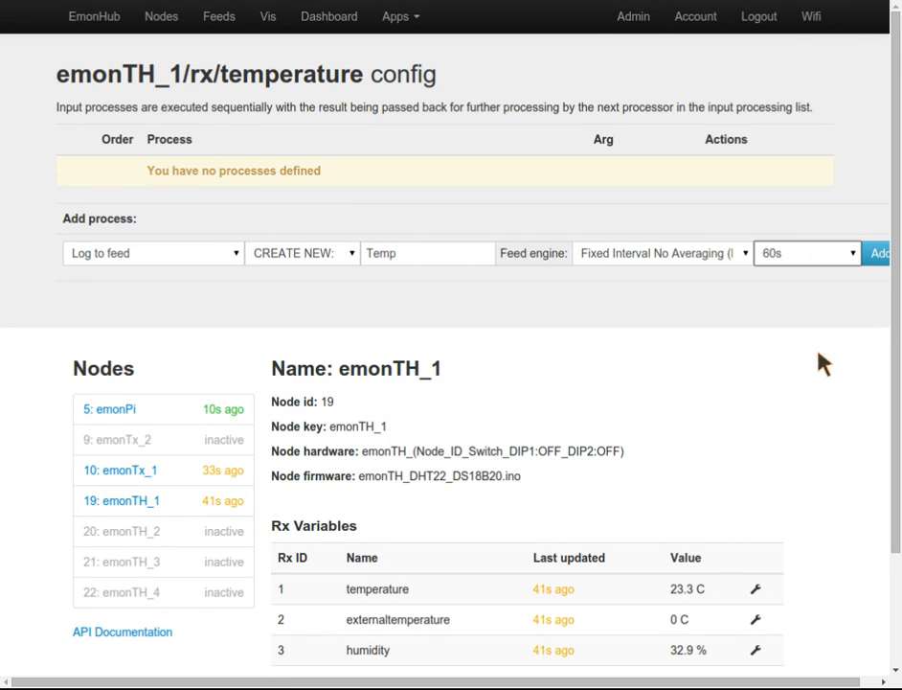
left_click(897, 253)
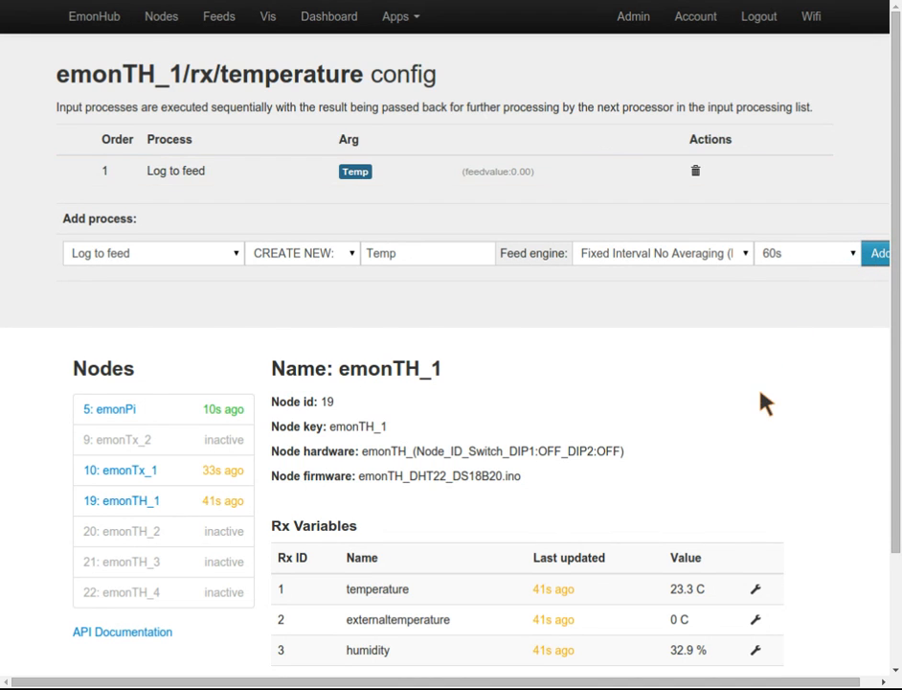
left_click(753, 652)
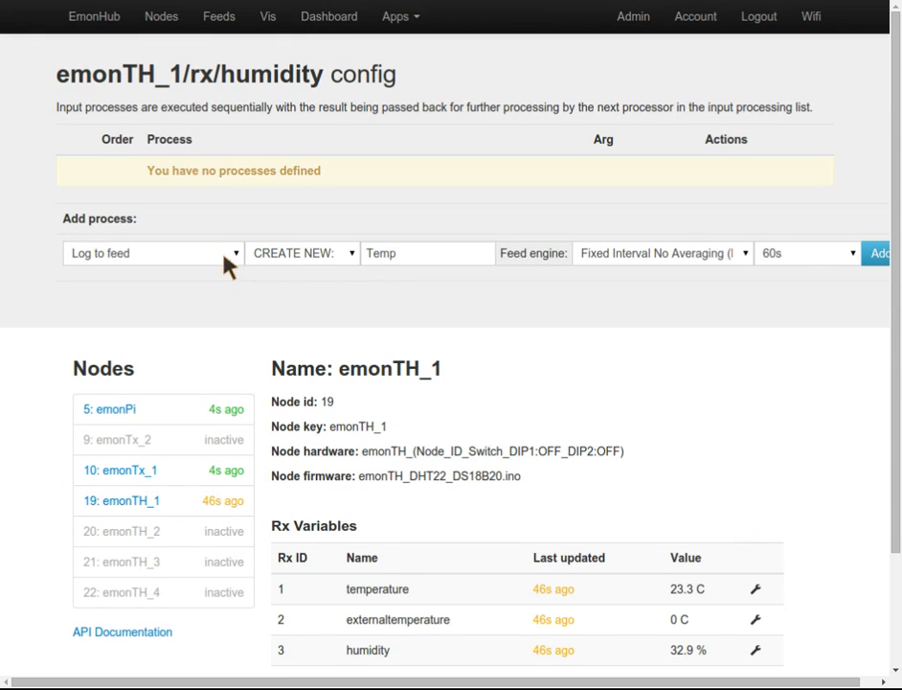
Step: Add a Log to feed process creating a feed named 'Humidity' for emonTH_1 humidity
type("Humidity")
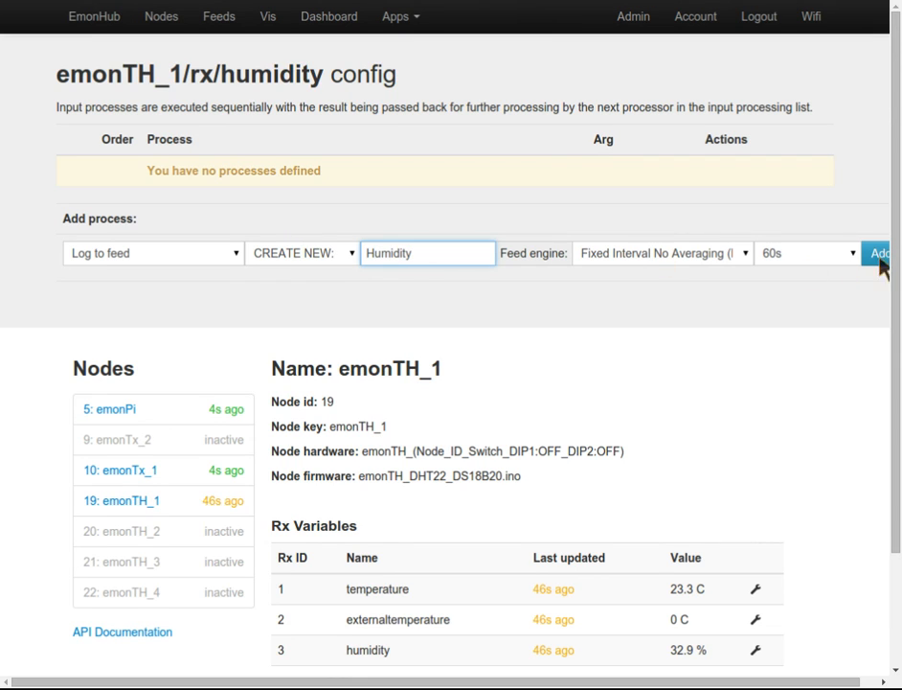
left_click(894, 253)
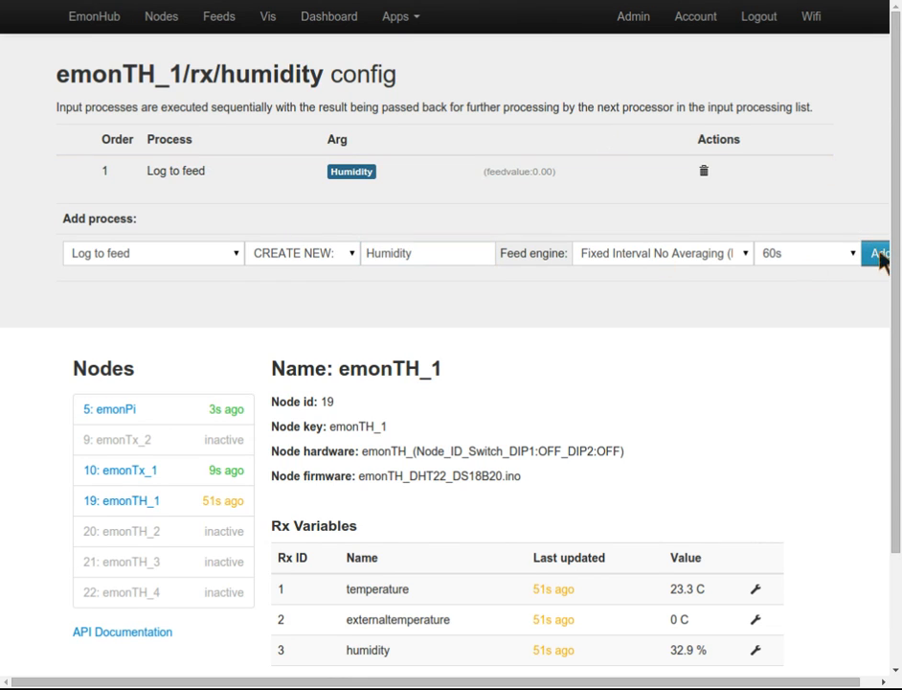
mouse_move(235, 36)
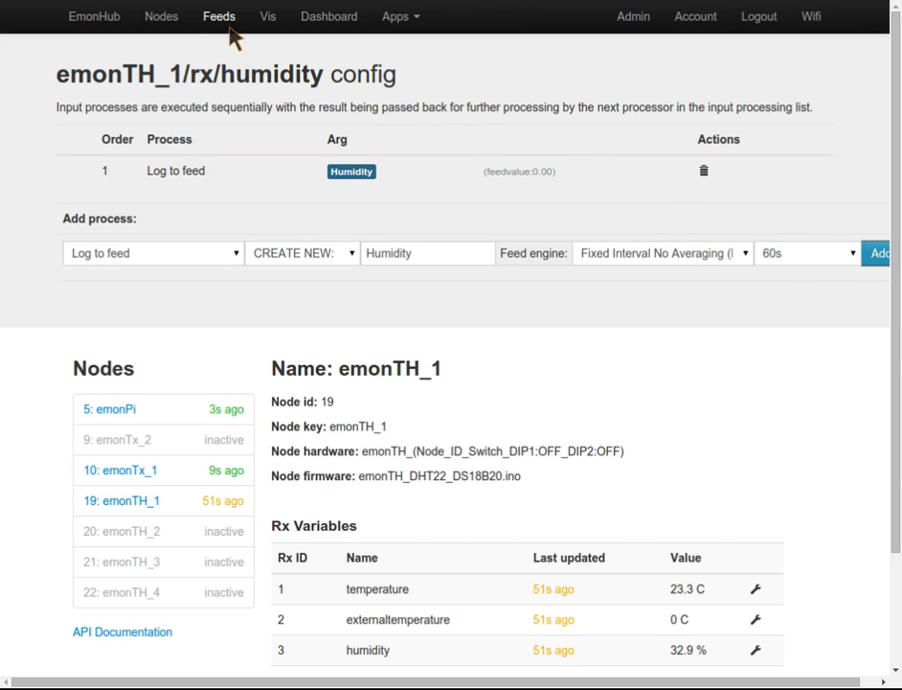
Step: Show the feeds list with Power, Power kwh, Temp and Humidity
left_click(218, 16)
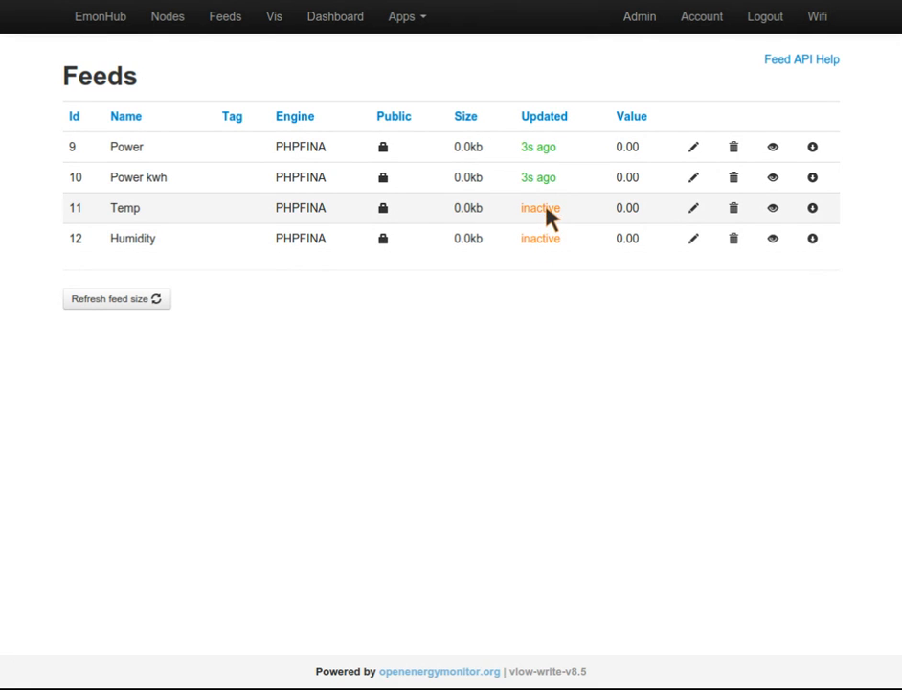
mouse_move(584, 167)
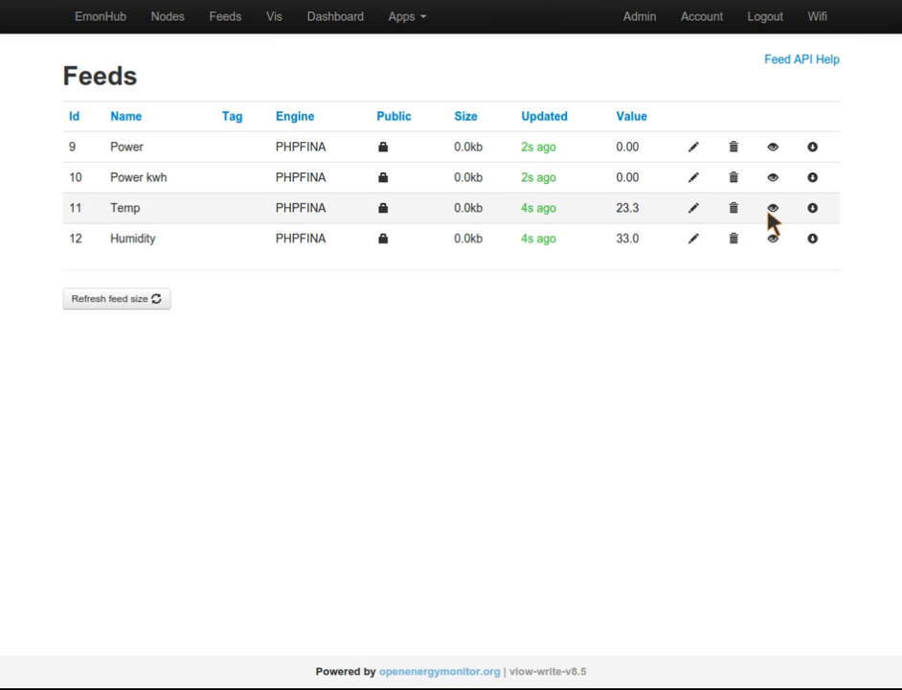
mouse_move(726, 278)
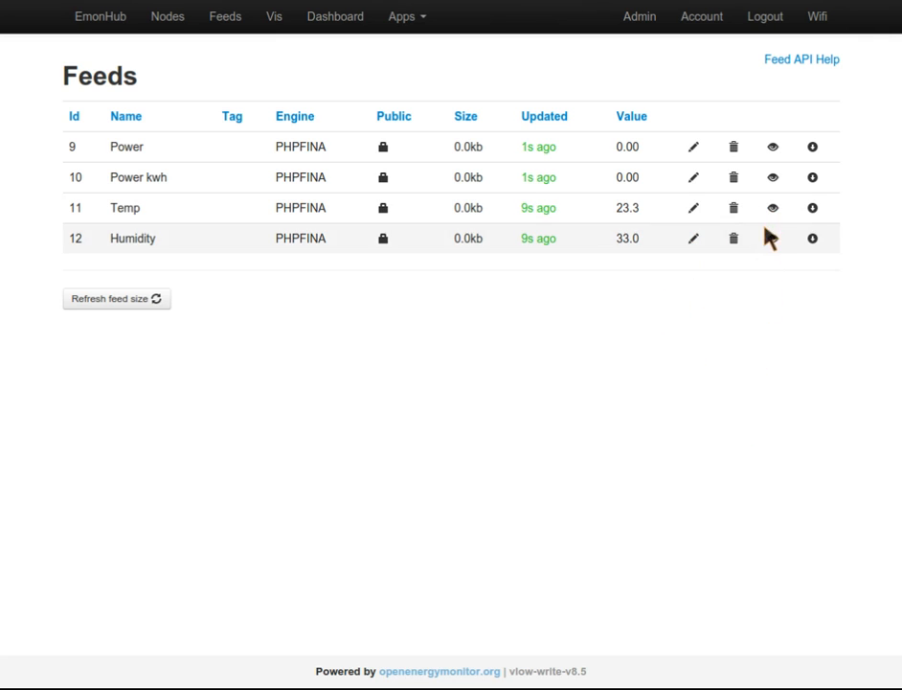
mouse_move(772, 211)
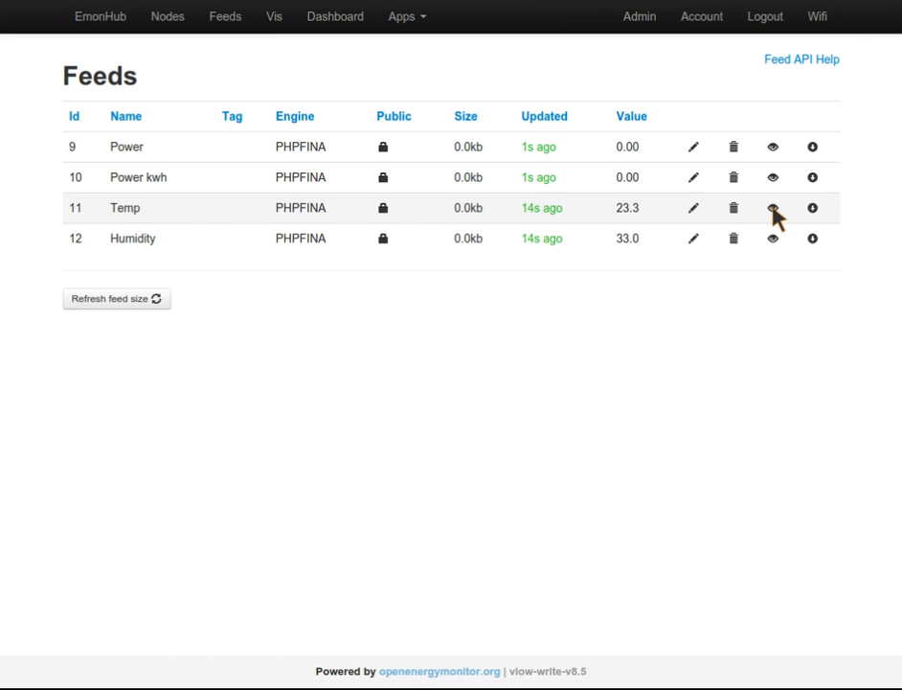
mouse_move(773, 234)
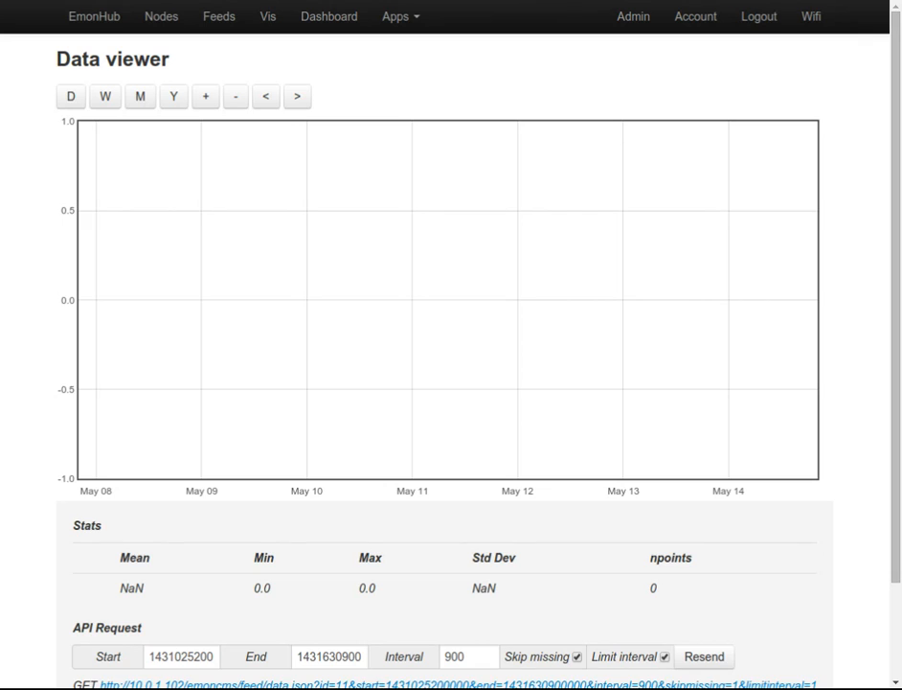
mouse_move(446, 230)
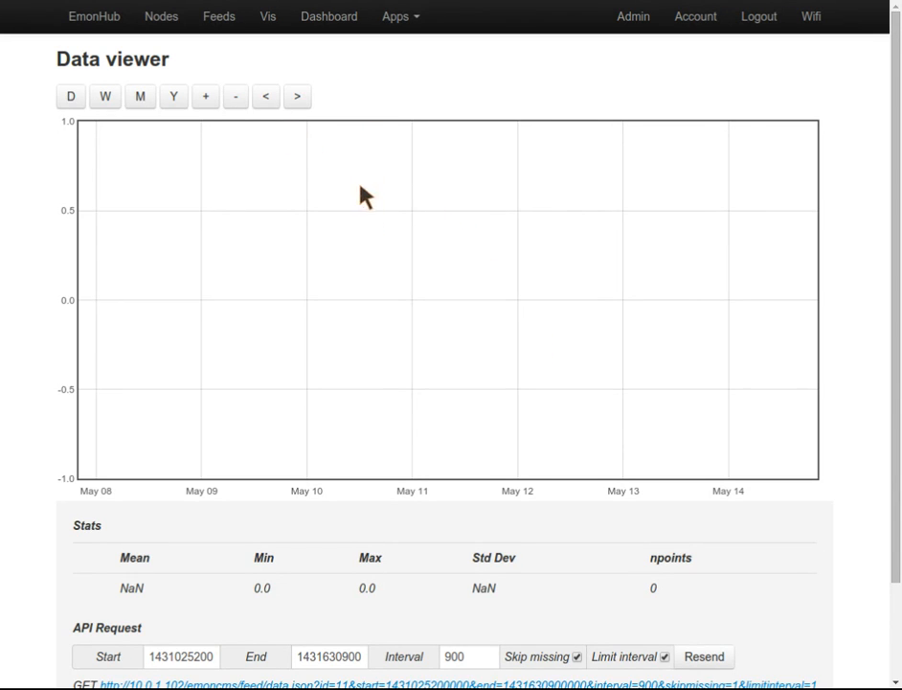
Step: Zoom and shift the Temp graph's time window out to several days, then return to Nodes
left_click(235, 95)
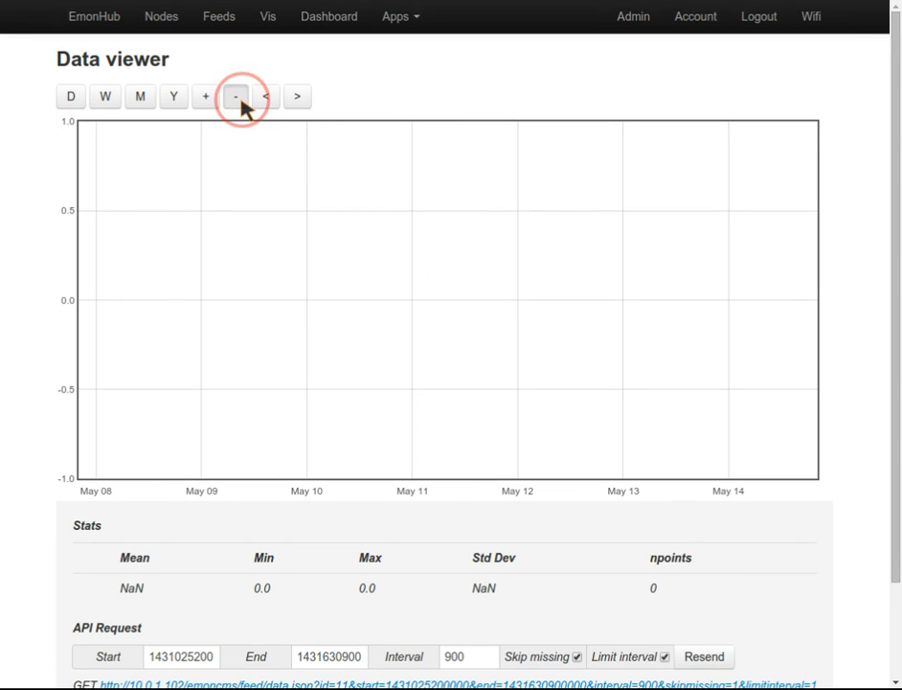
left_click(236, 97)
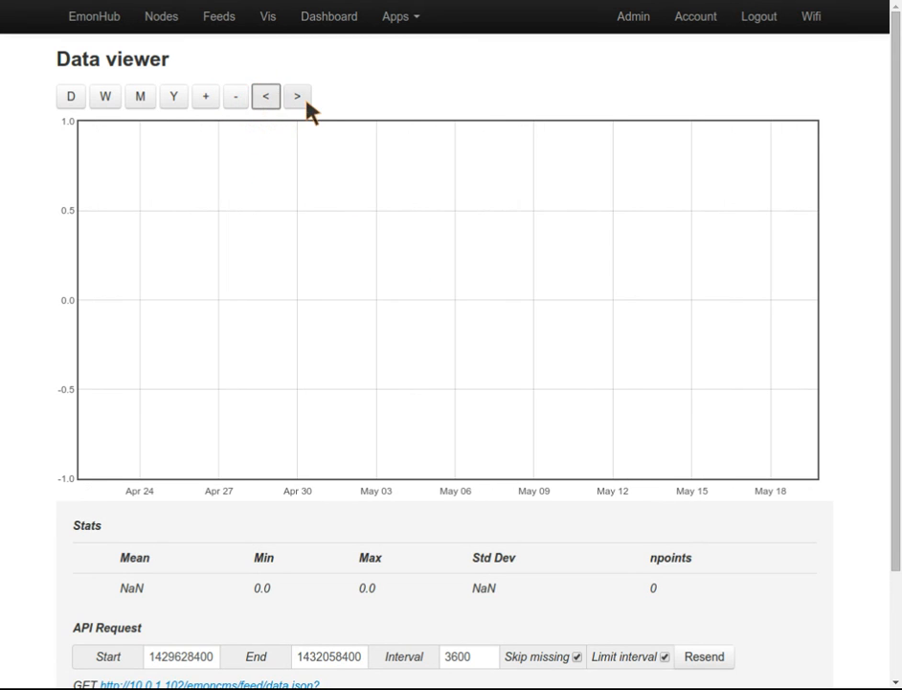
mouse_move(76, 101)
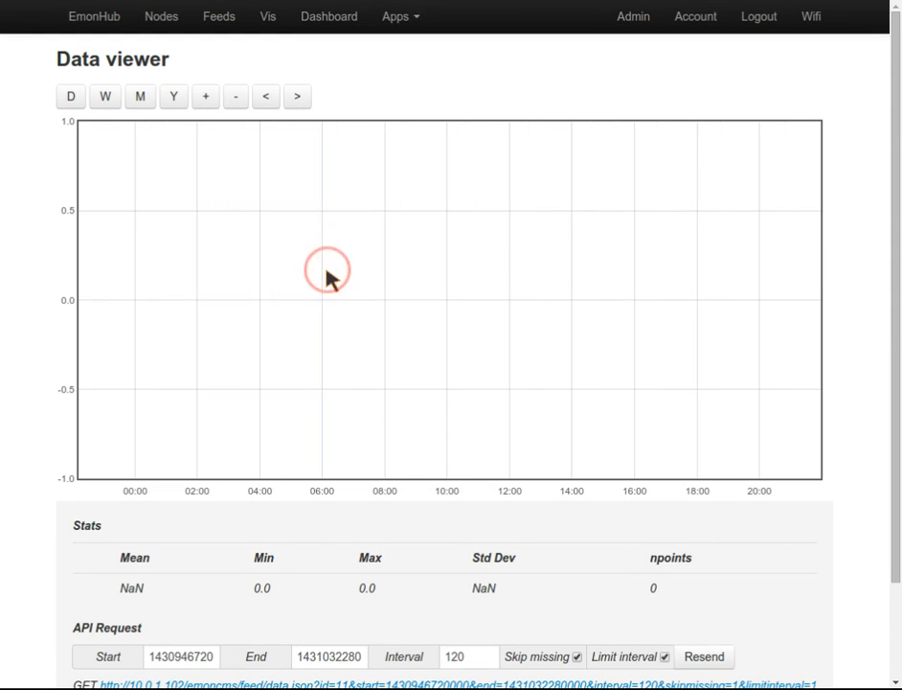
left_click(237, 96)
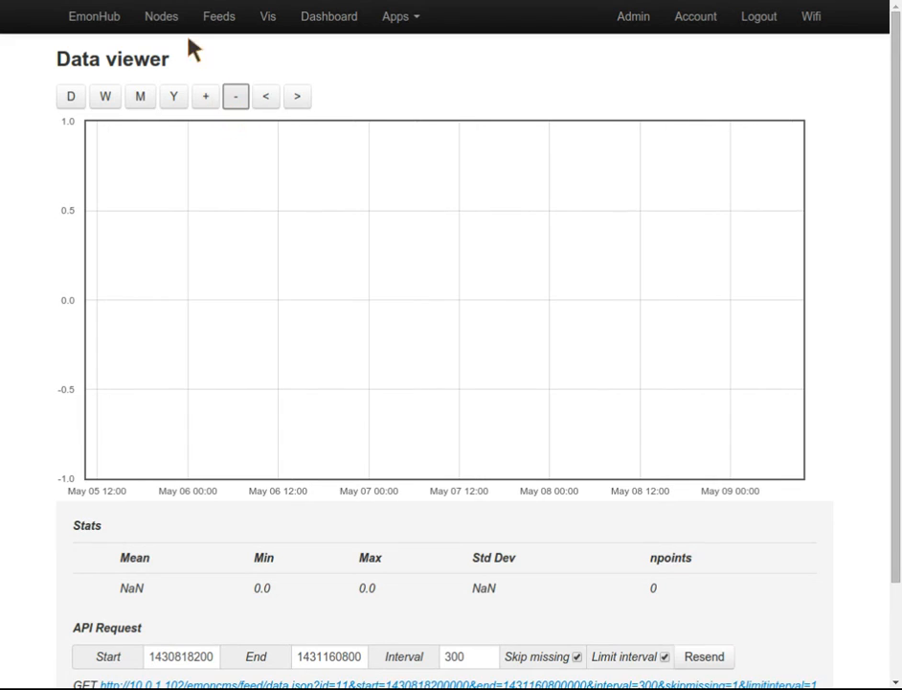
left_click(162, 17)
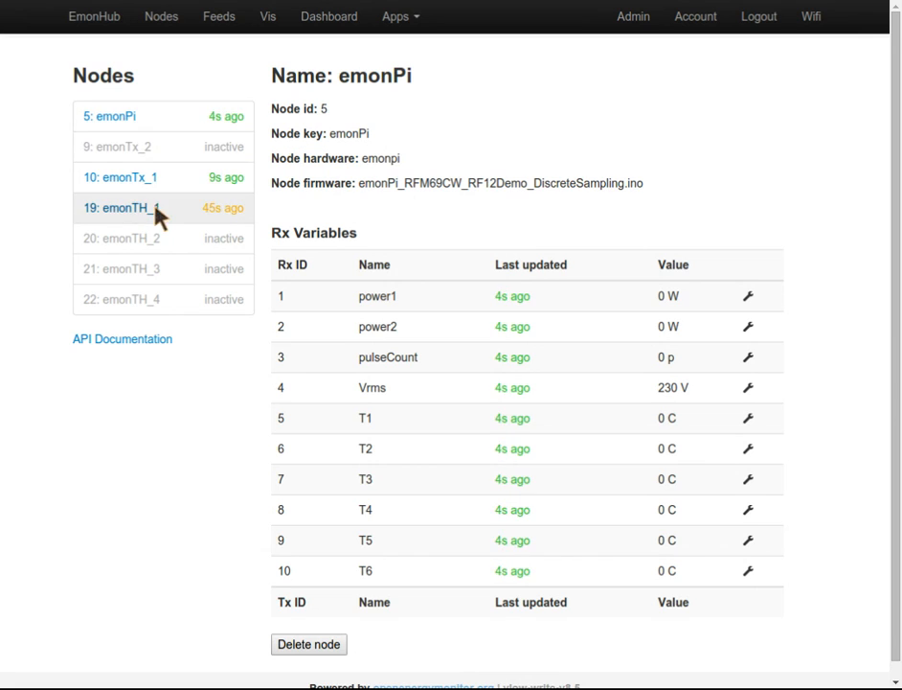
mouse_move(242, 123)
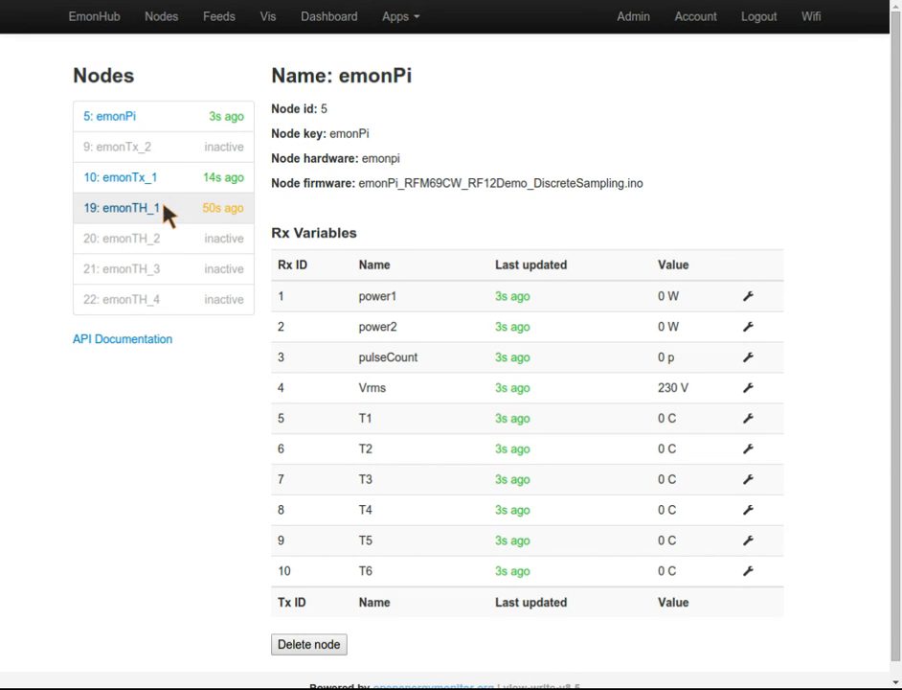
mouse_move(174, 230)
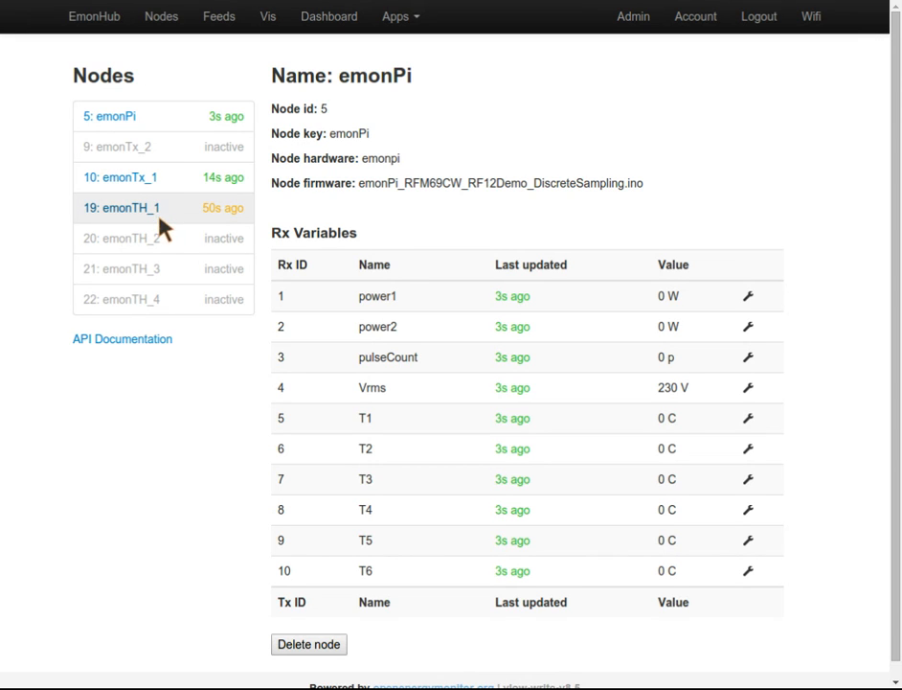
mouse_move(294, 213)
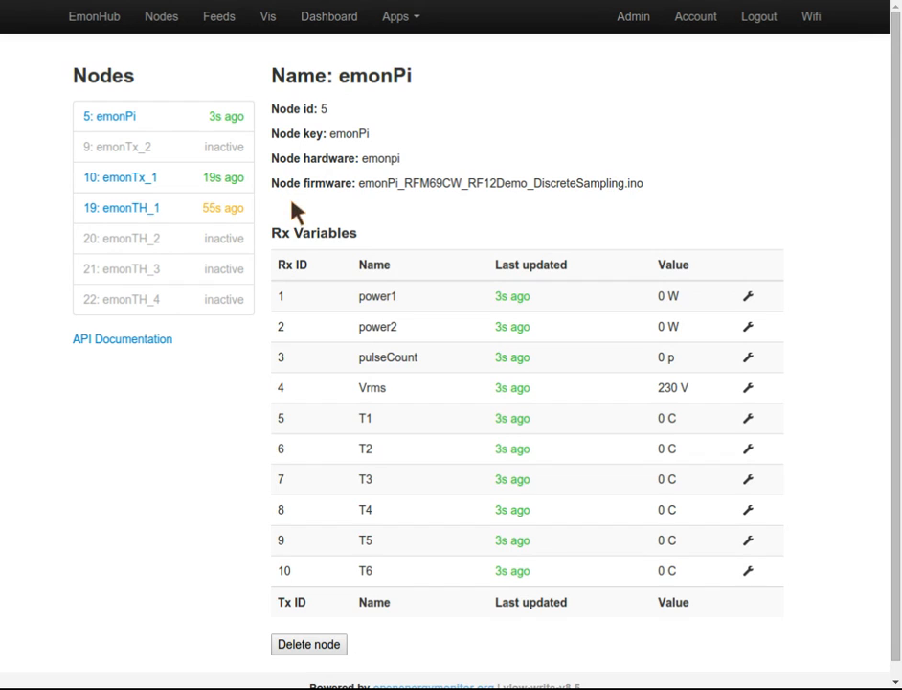
mouse_move(307, 235)
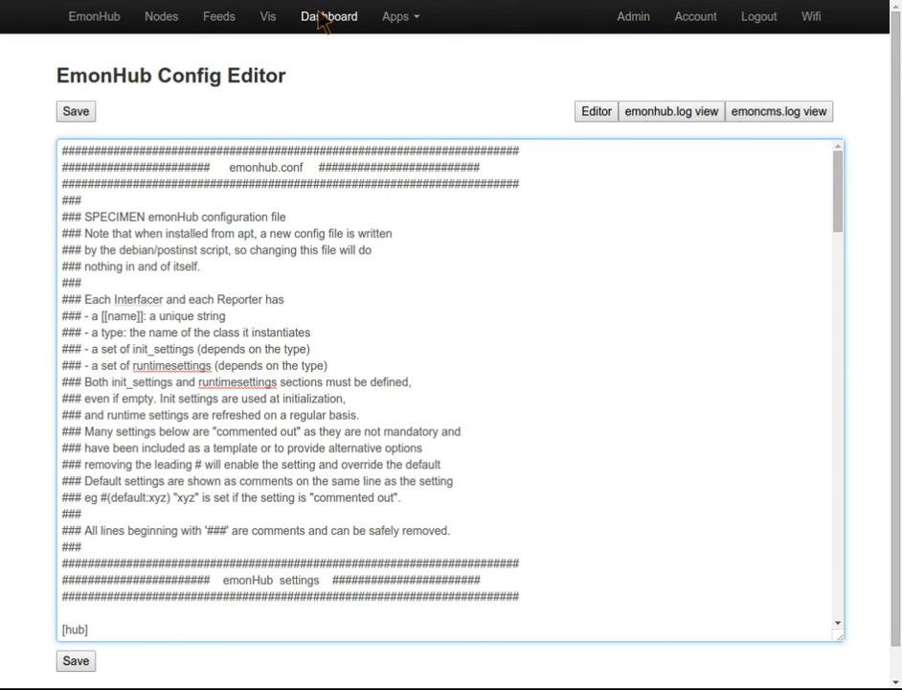
Step: Check the empty Dashboards page, then open the My Solar app from Apps
left_click(328, 16)
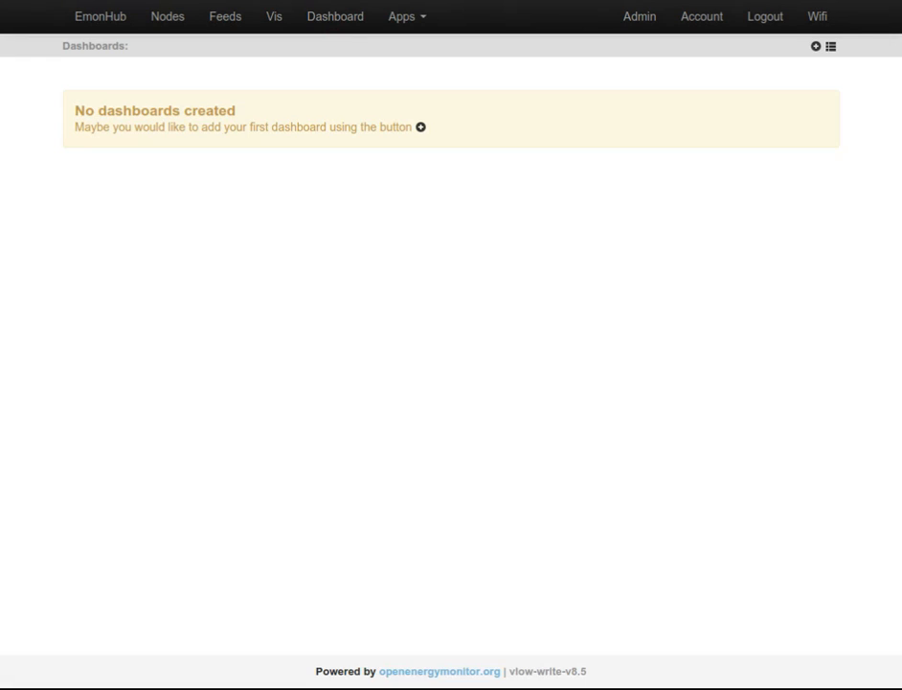
mouse_move(364, 109)
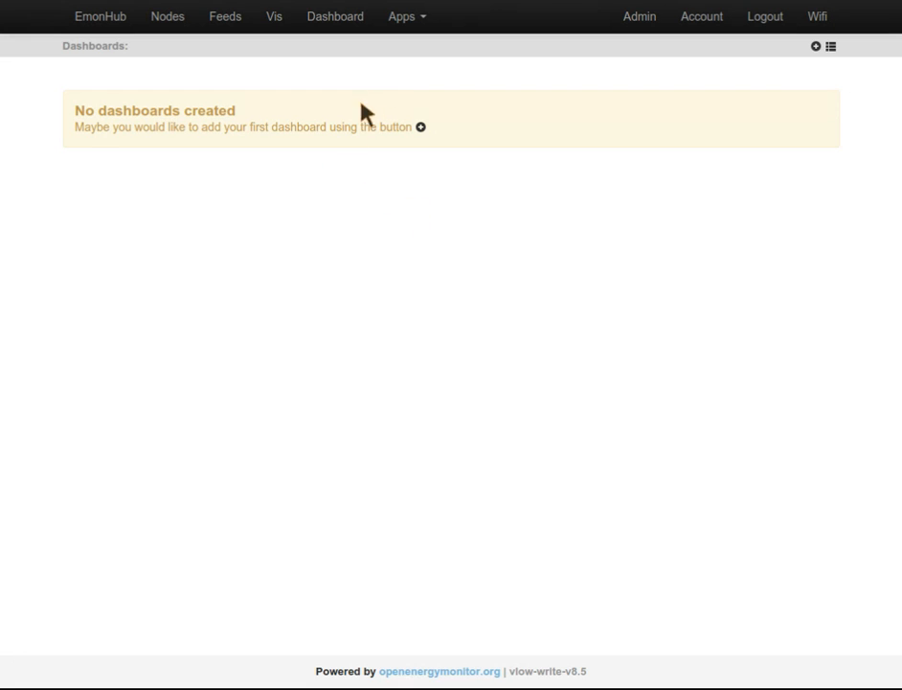
left_click(404, 16)
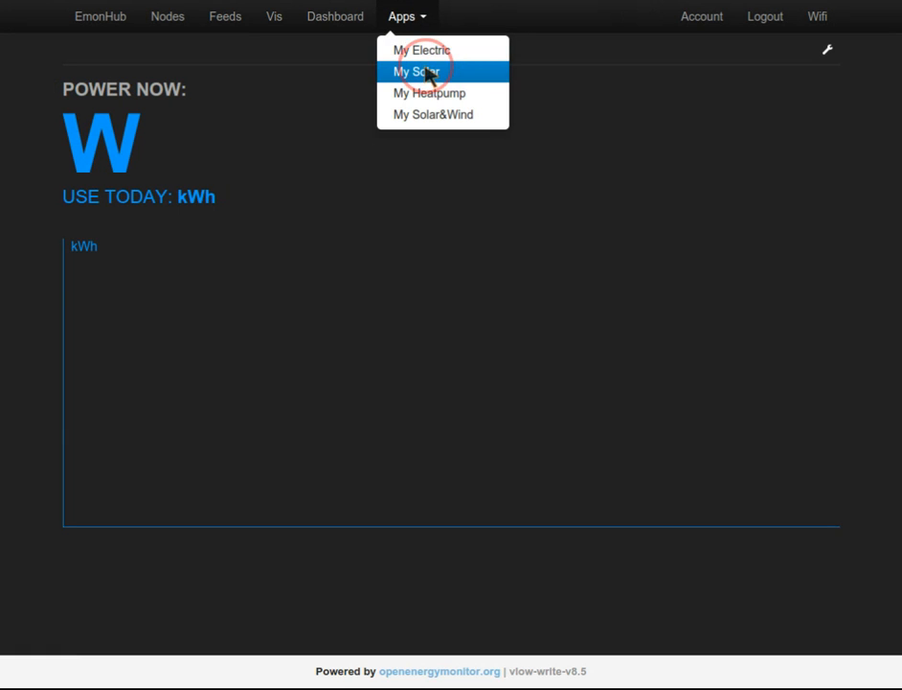
left_click(428, 71)
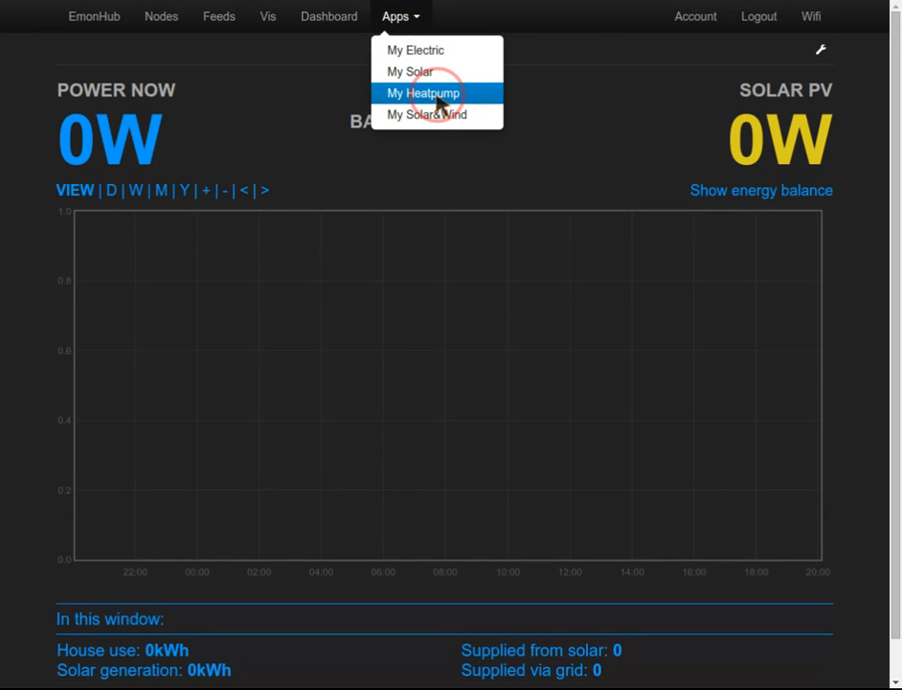